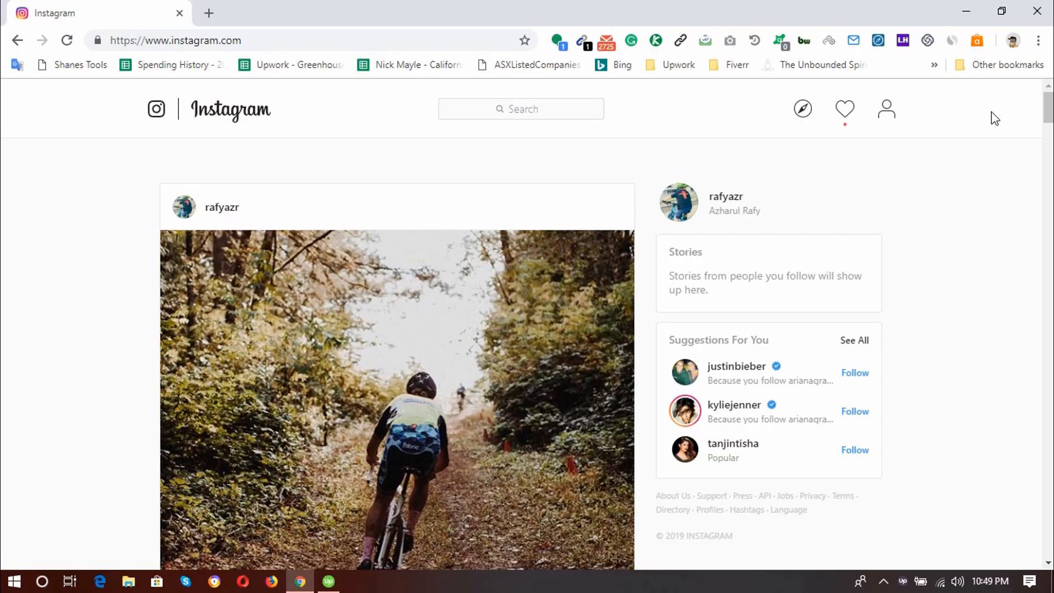
{"action": "mouse_move", "coordinate": [725, 208]}
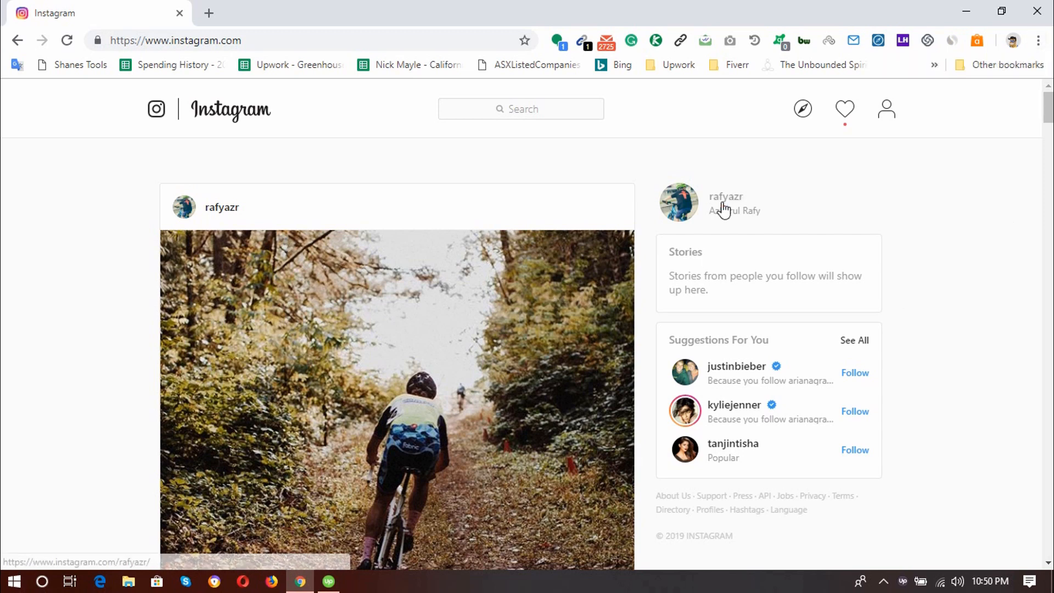
- Go to the account's own profile and look through its grid of cycling photos
{"action": "left_click", "coordinate": [726, 195]}
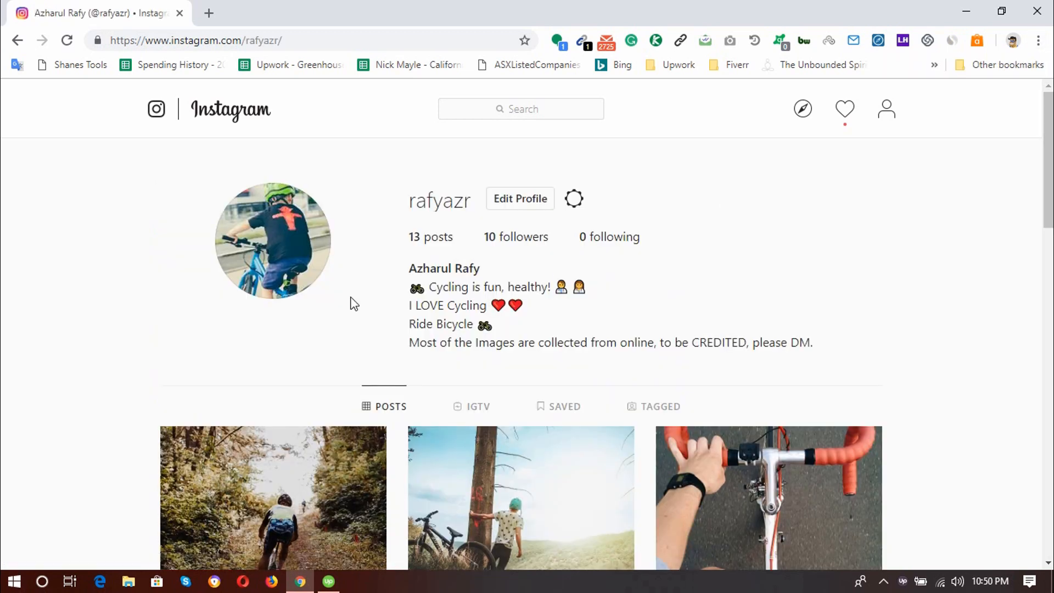
{"action": "mouse_move", "coordinate": [427, 157]}
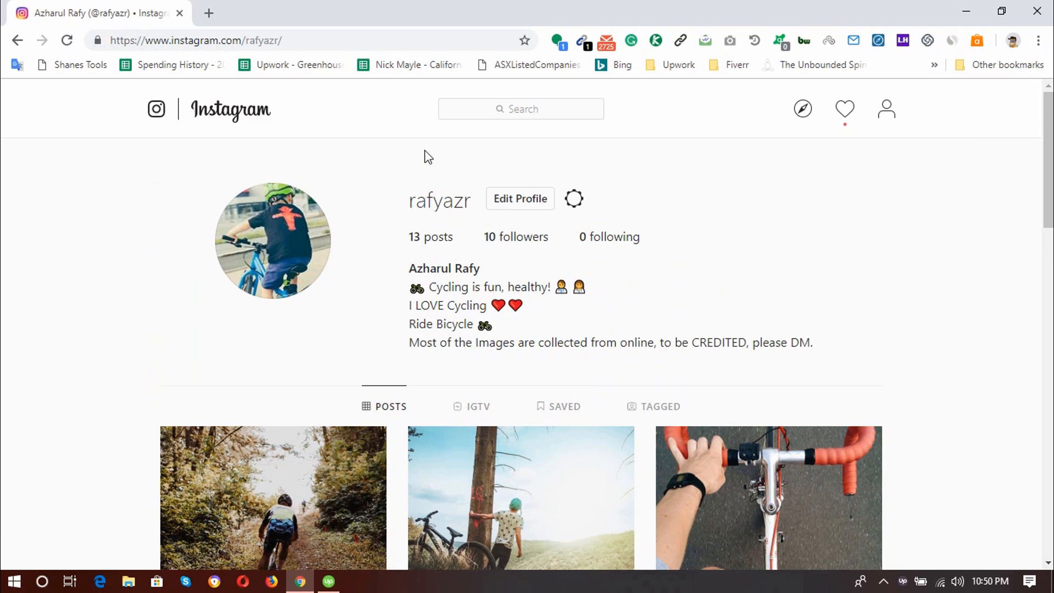
{"action": "mouse_move", "coordinate": [494, 247]}
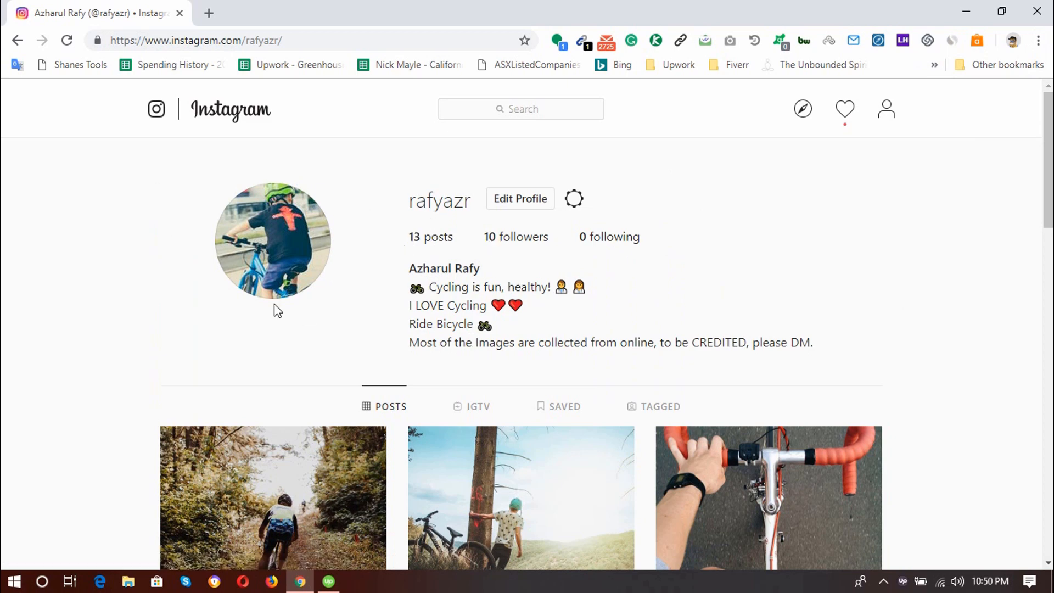
{"action": "scroll", "scroll_direction": "down", "scroll_amount": 3}
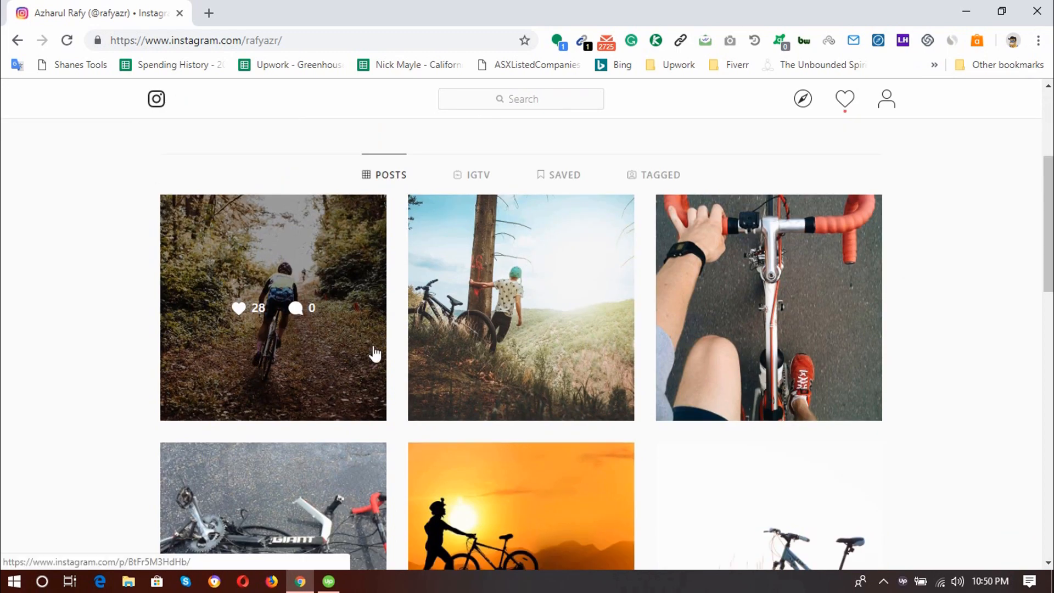
{"action": "scroll", "scroll_direction": "down", "scroll_amount": 3}
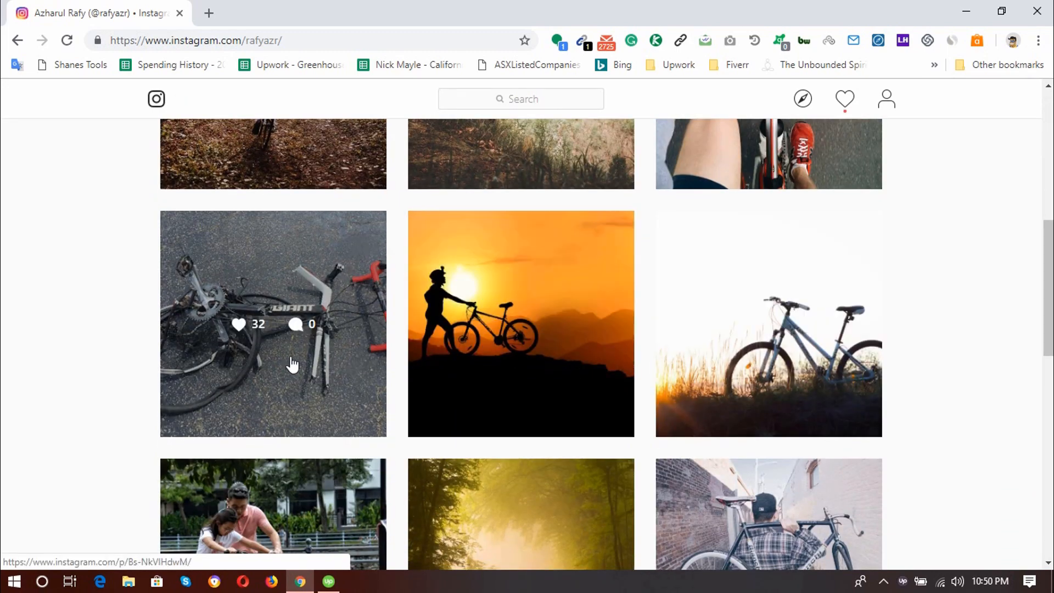
{"action": "scroll", "scroll_direction": "down", "scroll_amount": 3}
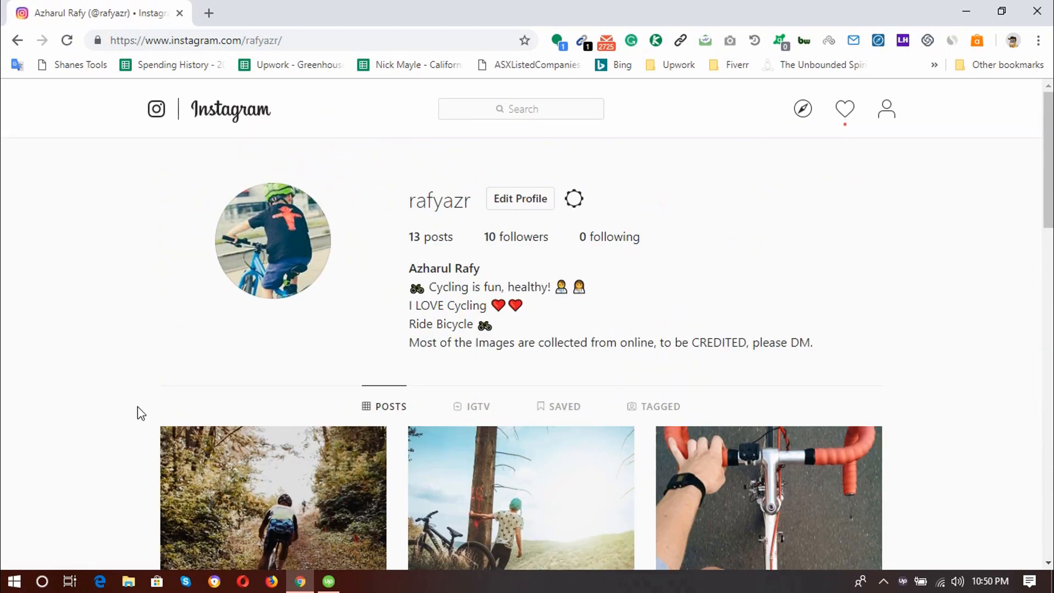
{"action": "mouse_move", "coordinate": [154, 399]}
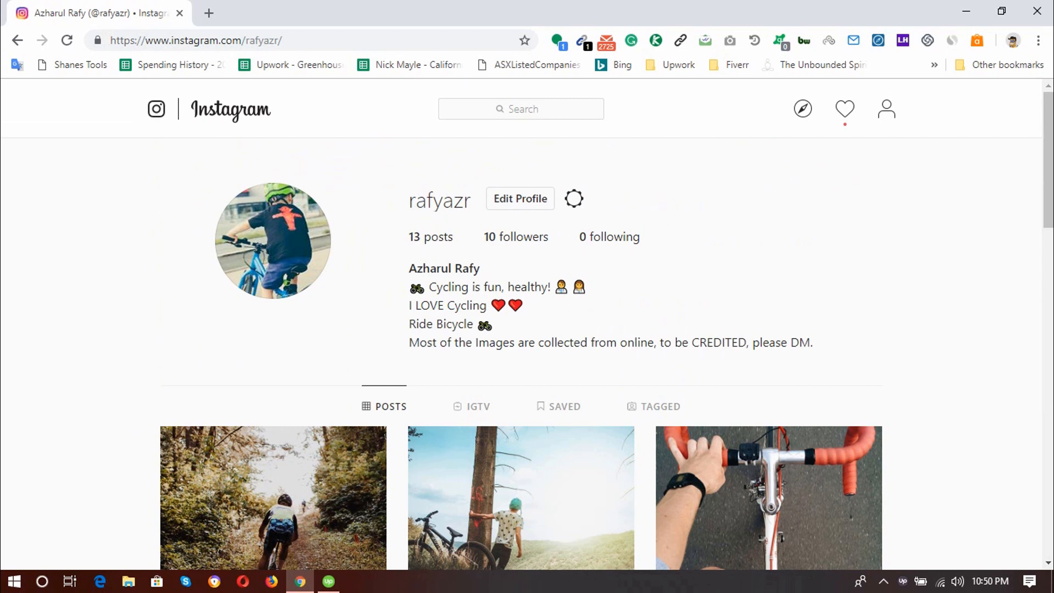
{"action": "left_click", "coordinate": [1039, 40]}
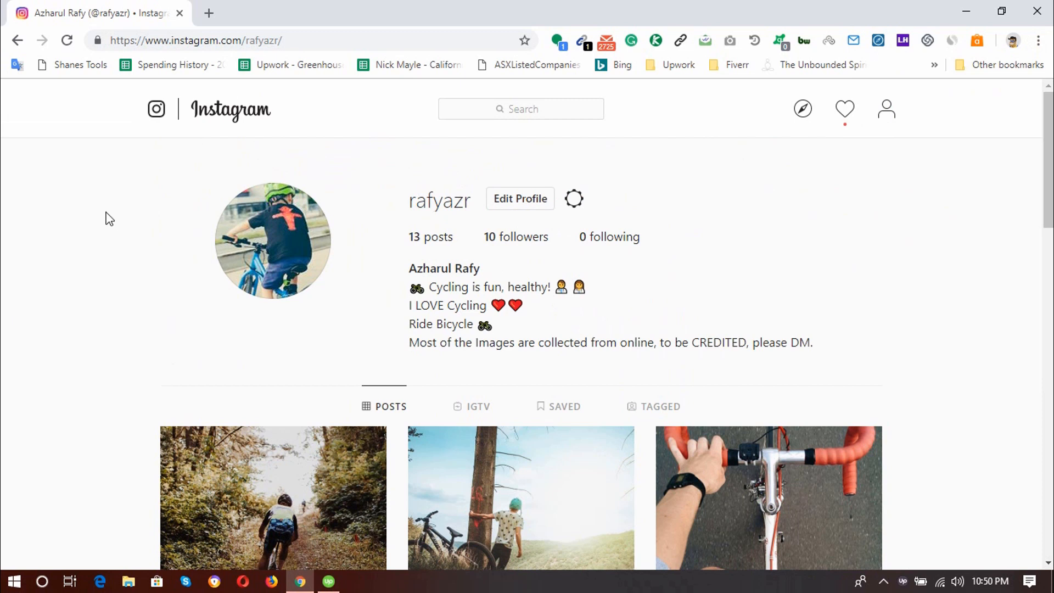
{"action": "mouse_move", "coordinate": [108, 221]}
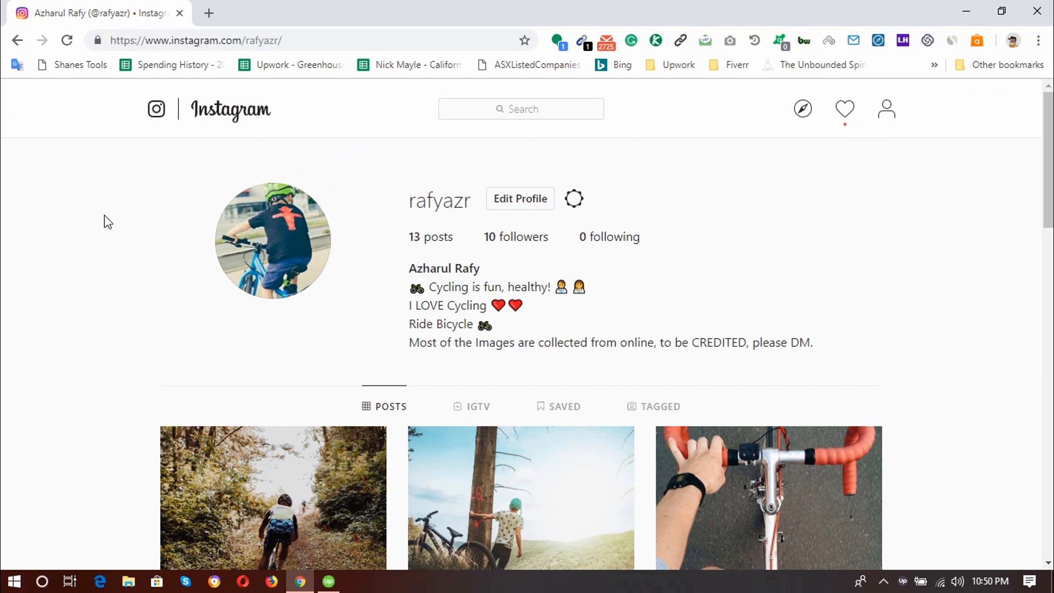
- Bring up Chrome's developer tools (F12) next to the Instagram profile page
{"action": "right_click", "coordinate": [107, 221]}
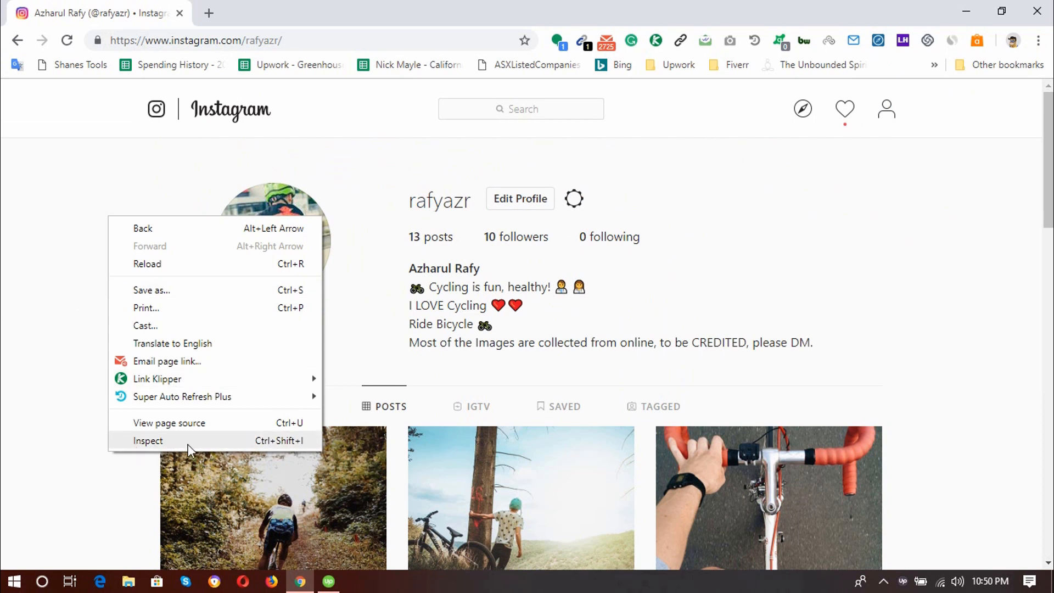
{"action": "mouse_move", "coordinate": [265, 451]}
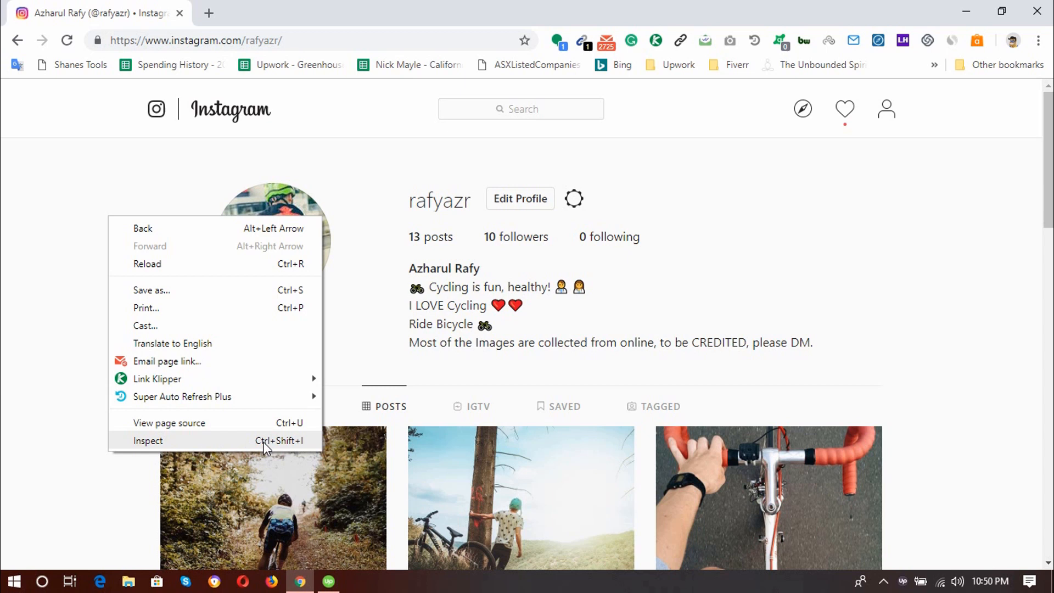
{"action": "mouse_move", "coordinate": [275, 451]}
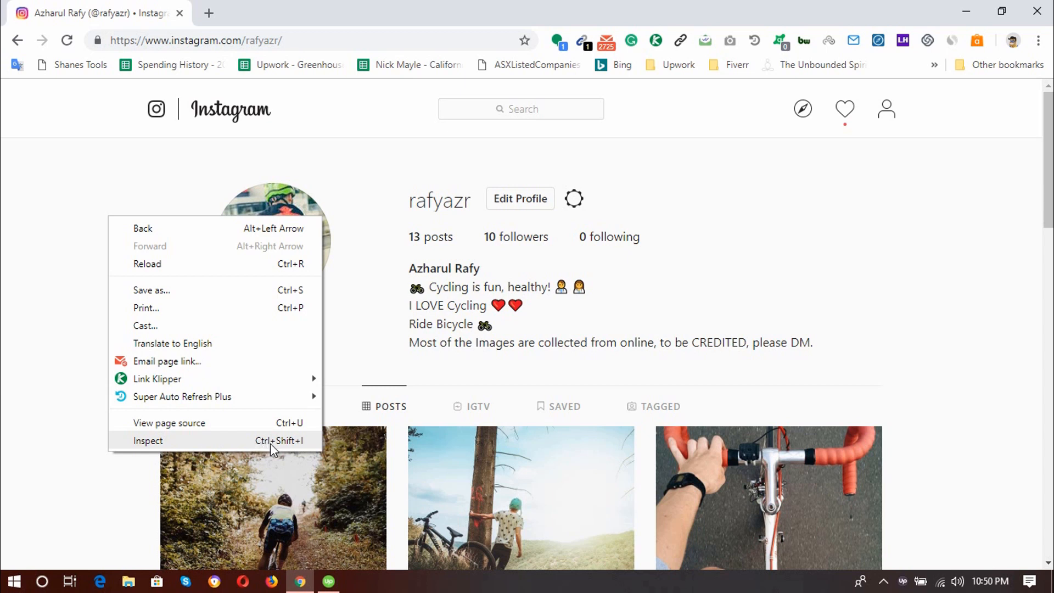
{"action": "mouse_move", "coordinate": [231, 446]}
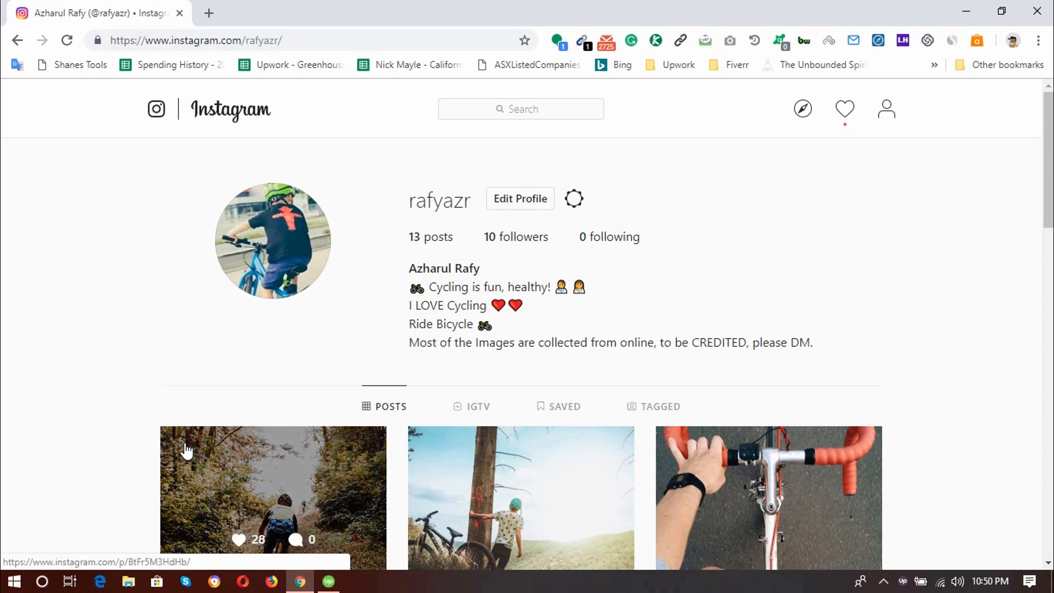
{"action": "key", "text": "F12"}
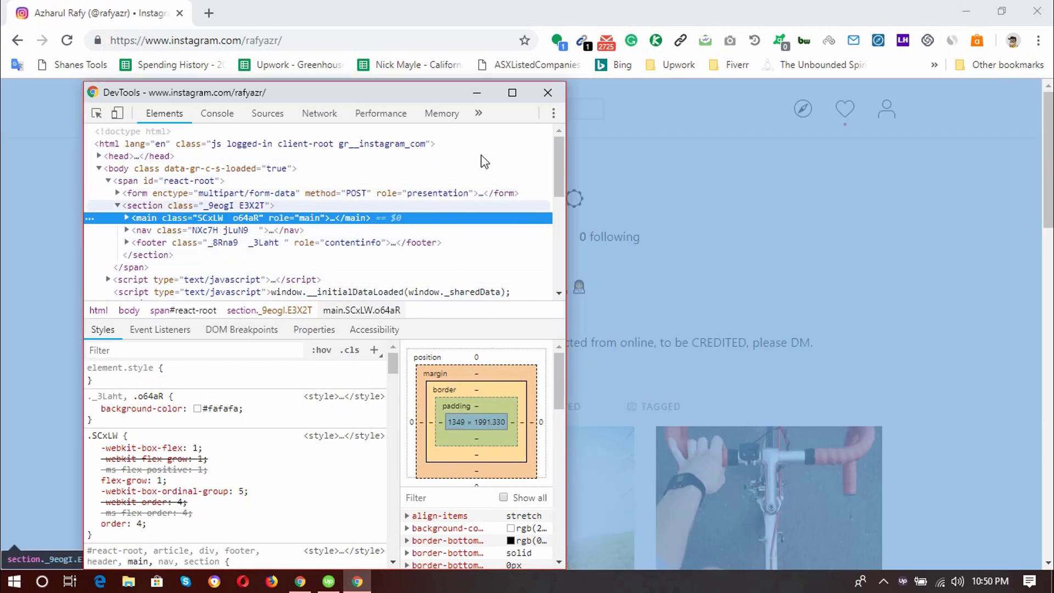
{"action": "mouse_move", "coordinate": [118, 113]}
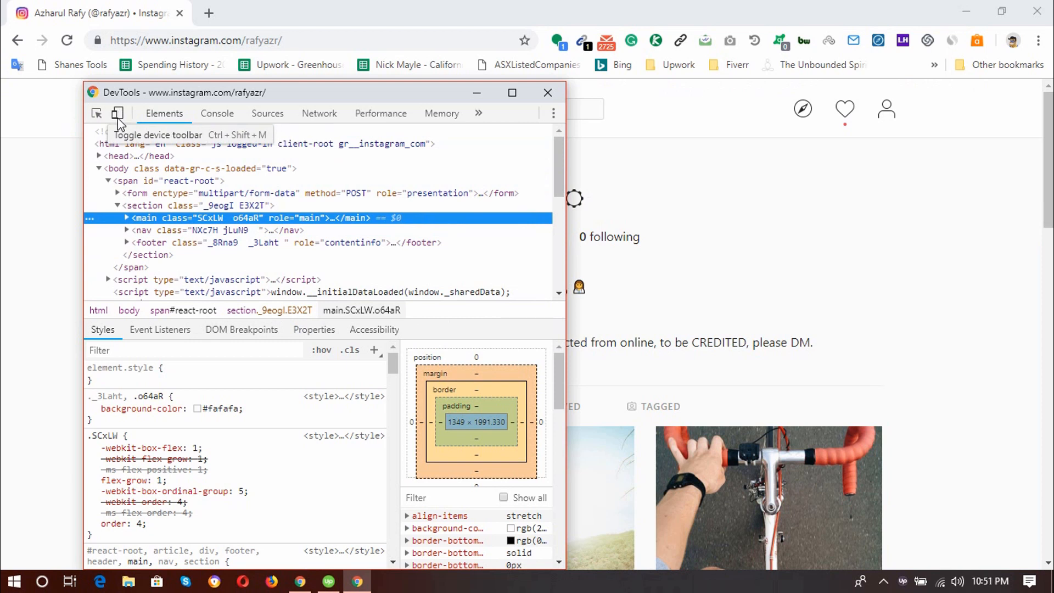
- Switch the page to phone emulation and reload so Instagram's mobile site loads
{"action": "left_click", "coordinate": [117, 113]}
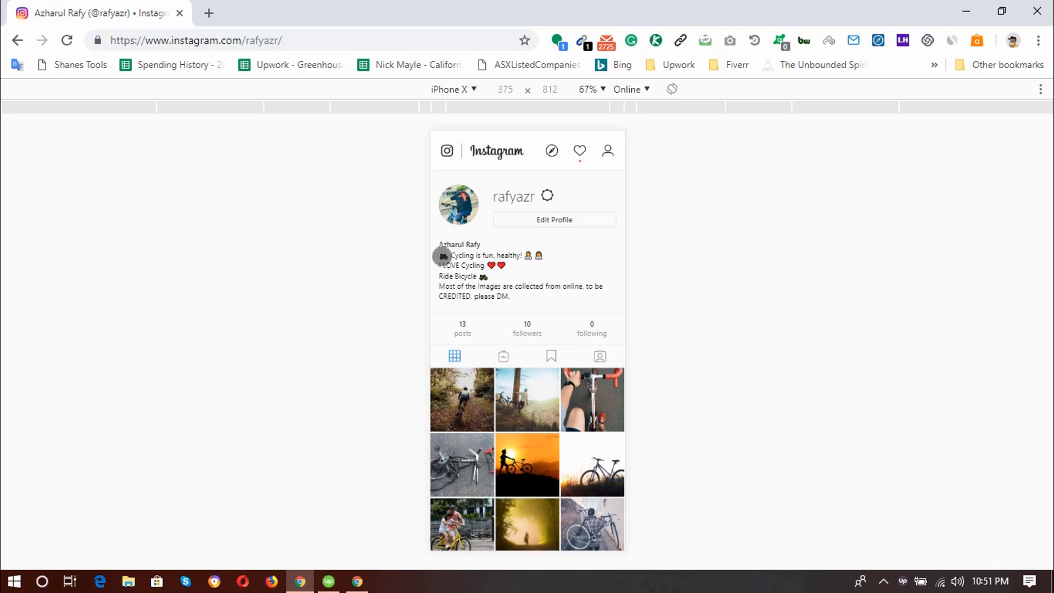
{"action": "mouse_move", "coordinate": [66, 40]}
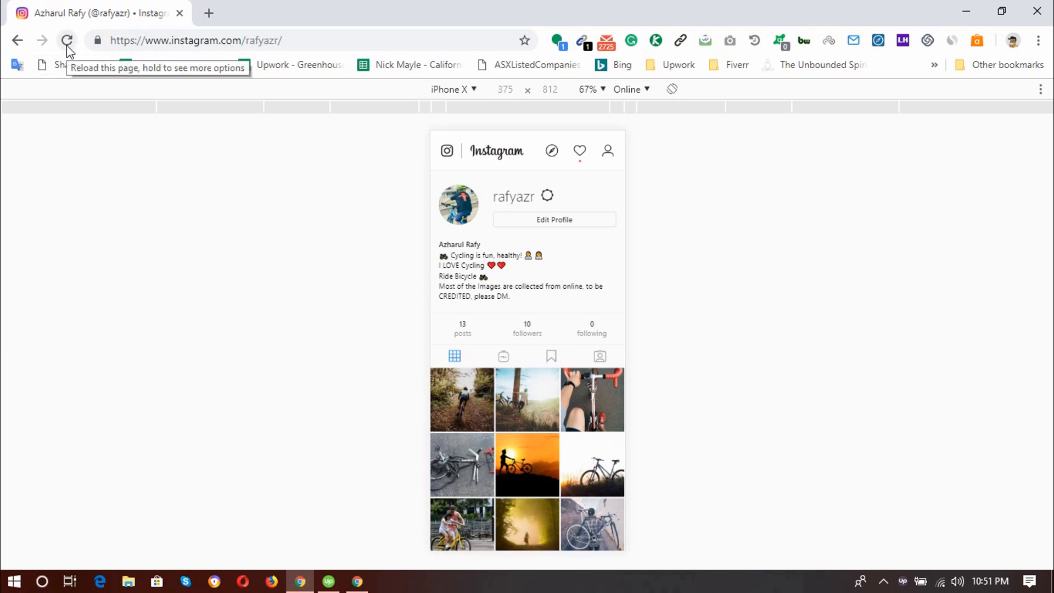
{"action": "left_click", "coordinate": [66, 40]}
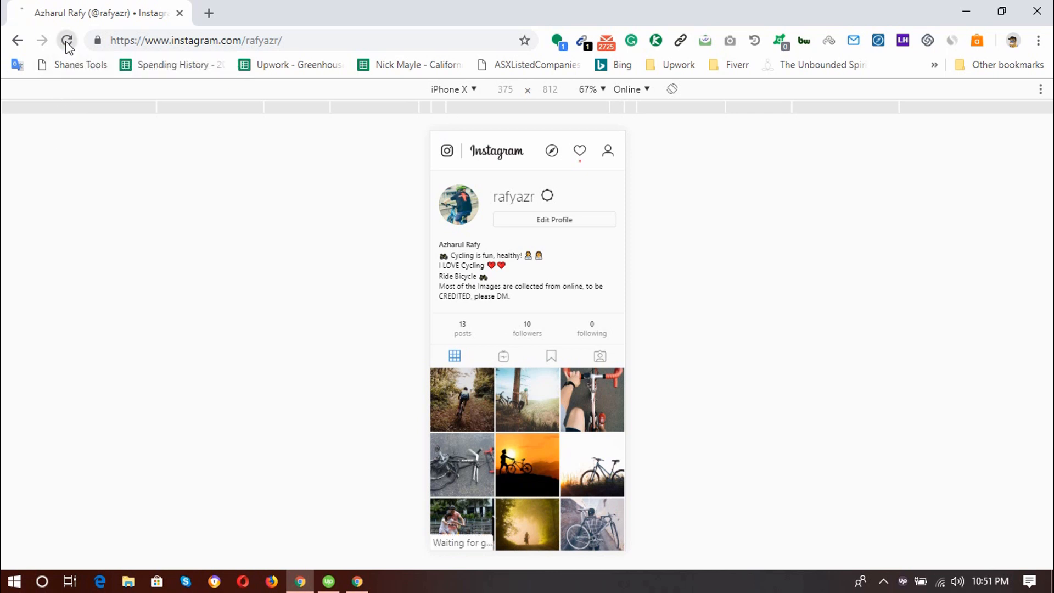
{"action": "left_click", "coordinate": [67, 41]}
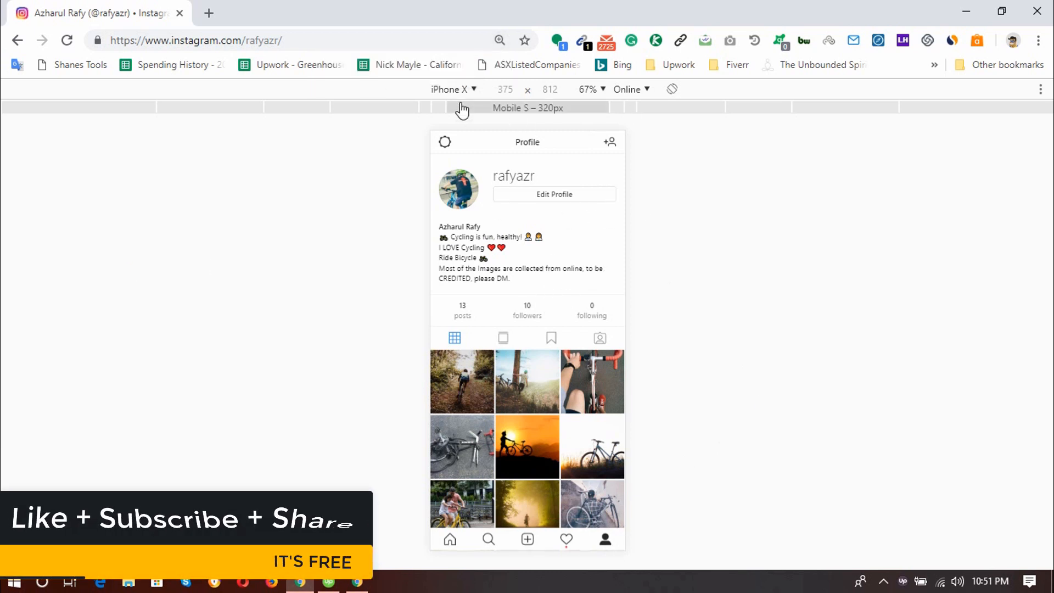
- Change the emulated device from iPhone X to iPhone 6/7/8 Plus
{"action": "left_click", "coordinate": [453, 89]}
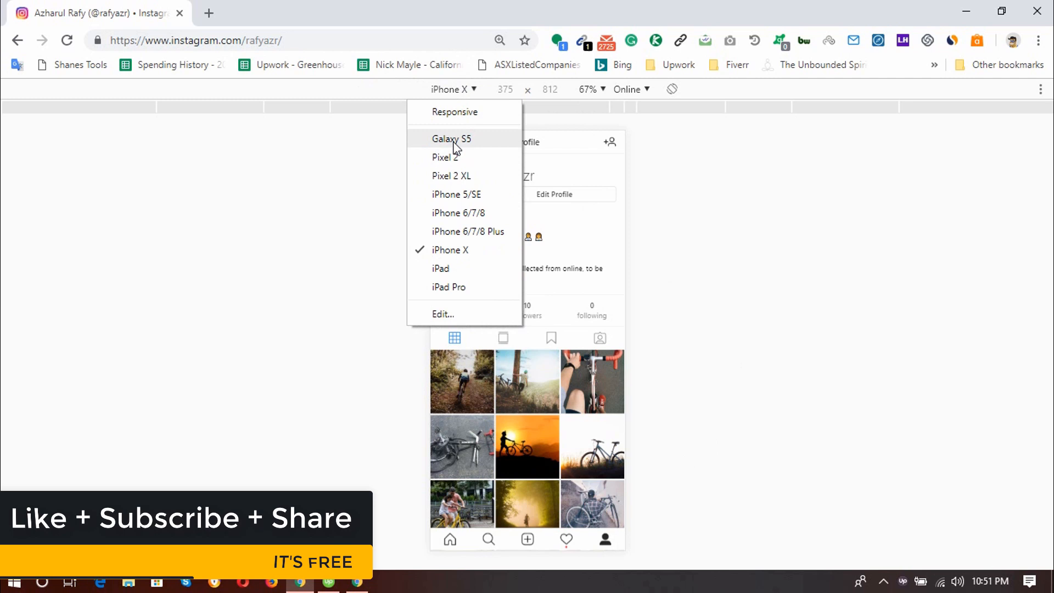
{"action": "mouse_move", "coordinate": [473, 176]}
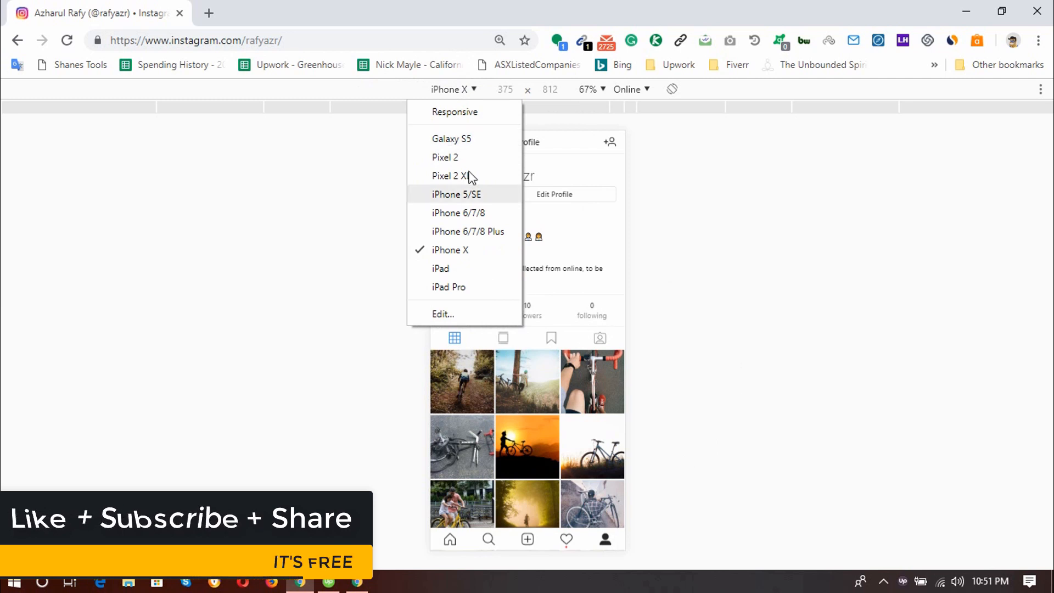
{"action": "mouse_move", "coordinate": [426, 195]}
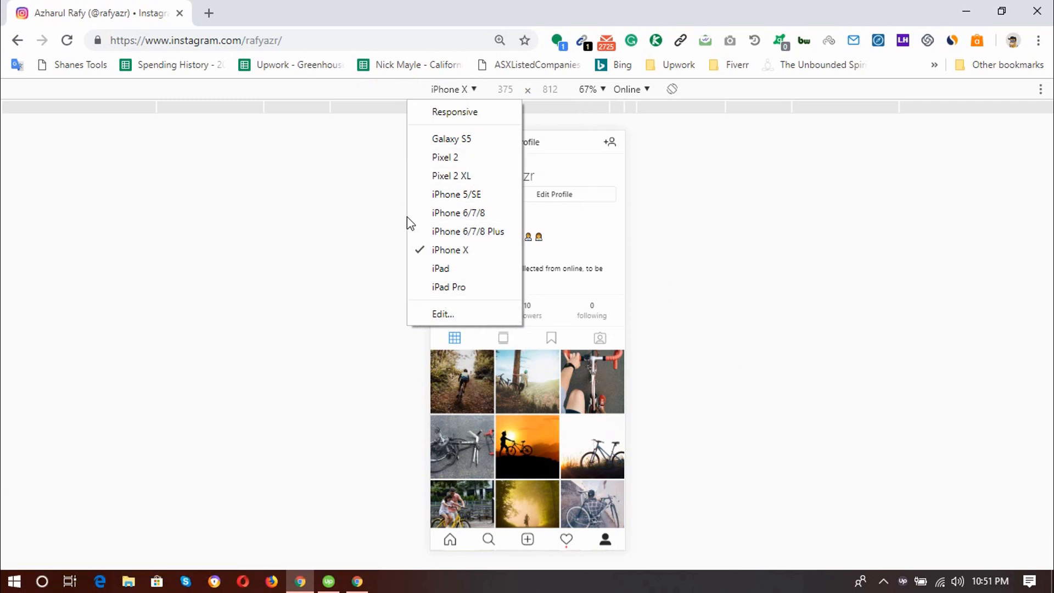
{"action": "mouse_move", "coordinate": [464, 288]}
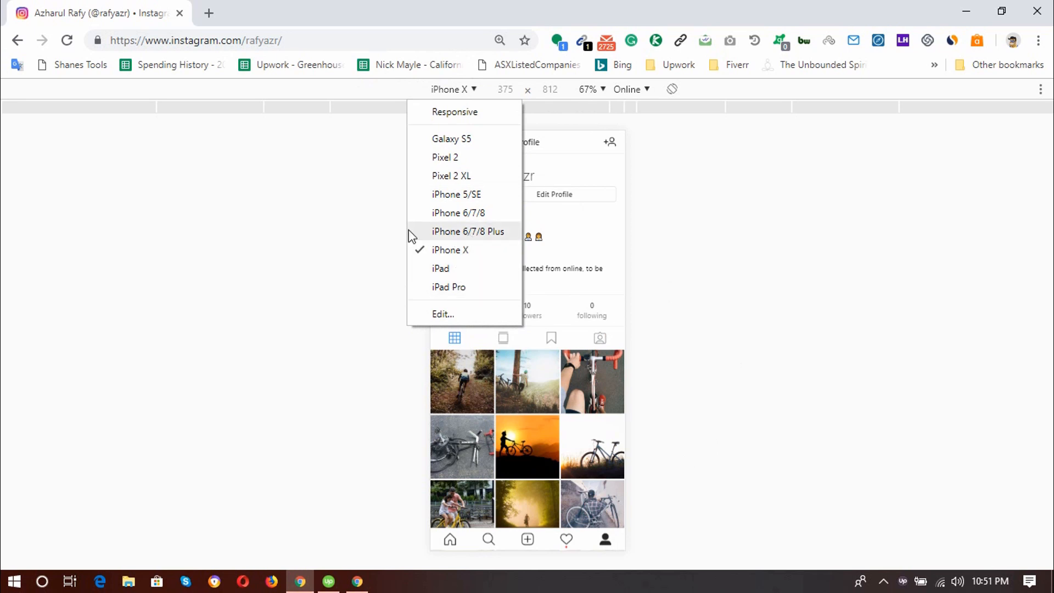
{"action": "left_click", "coordinate": [468, 231]}
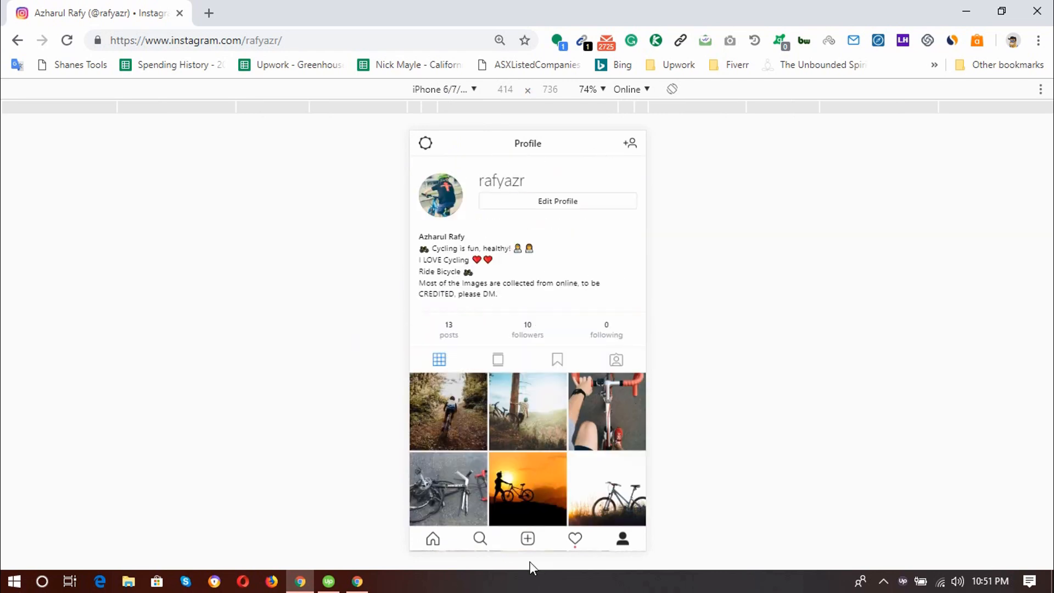
- Start a new post with the mountain-biker photo and apply the Clarendon filter
{"action": "left_click", "coordinate": [527, 538]}
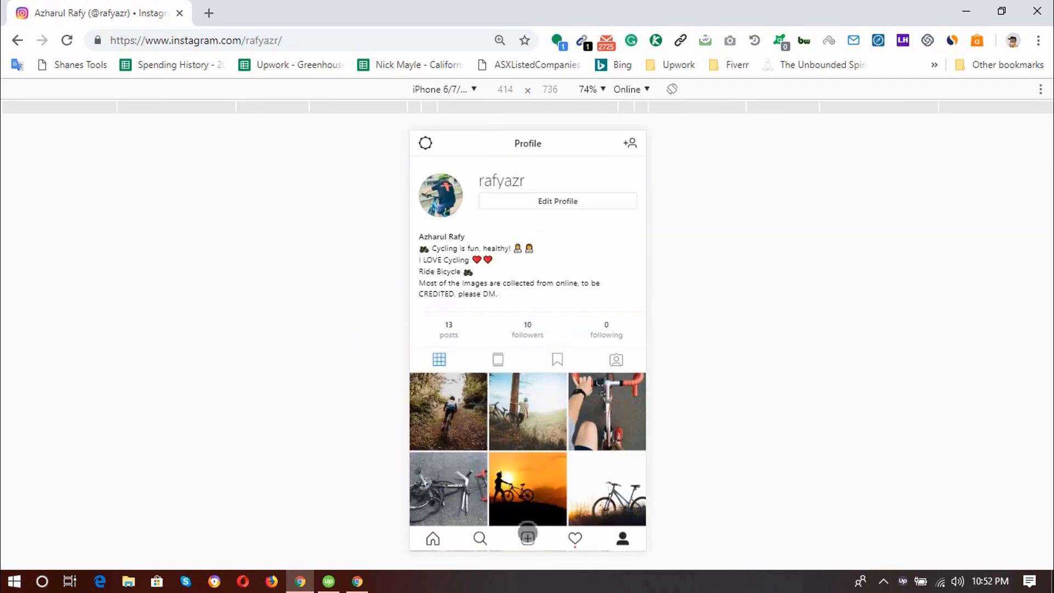
{"action": "left_click", "coordinate": [527, 538]}
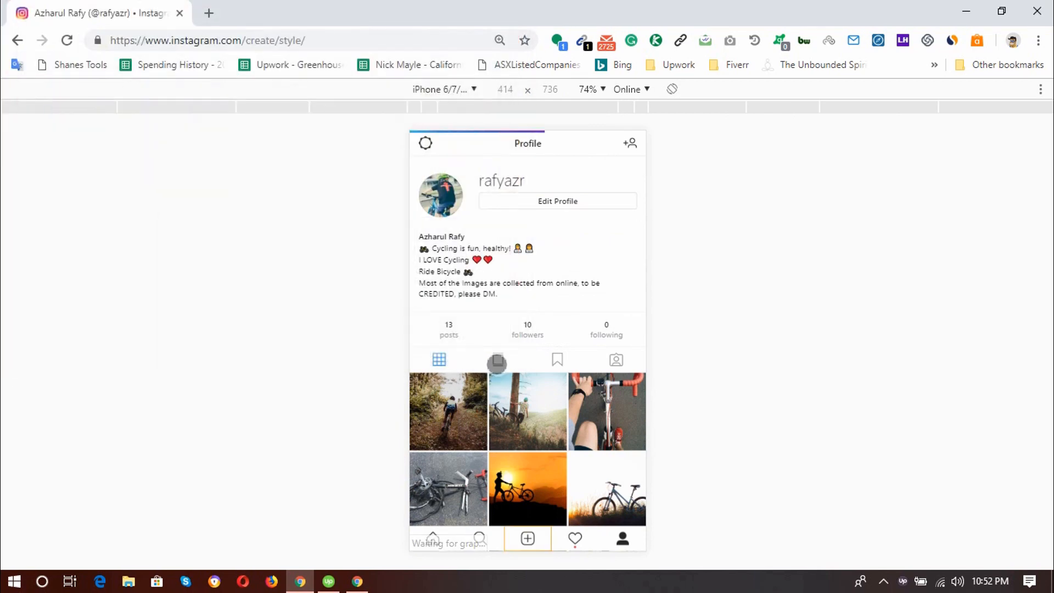
{"action": "left_click", "coordinate": [527, 538]}
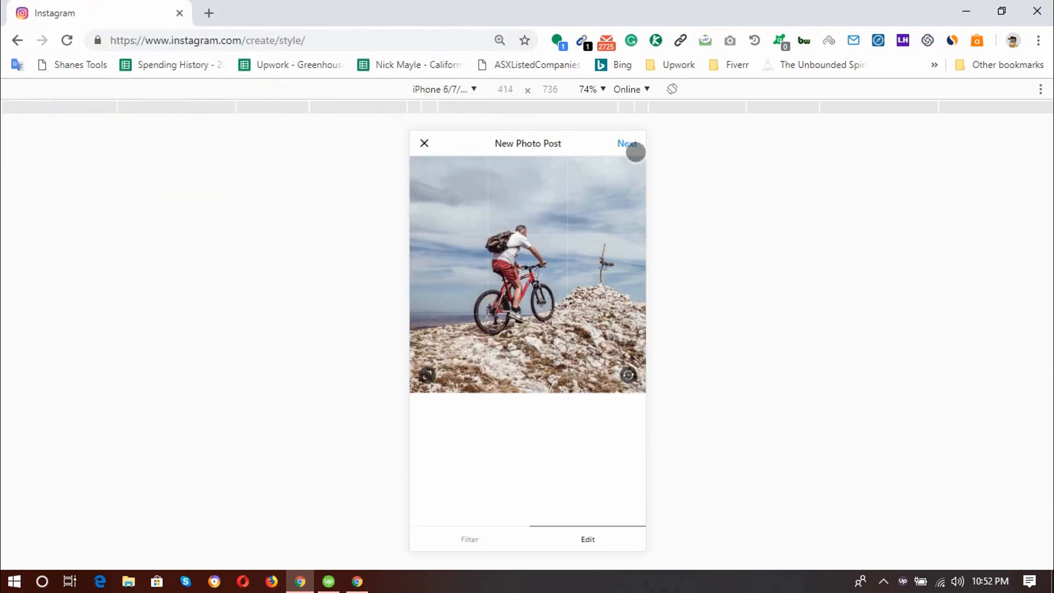
{"action": "left_click", "coordinate": [470, 539]}
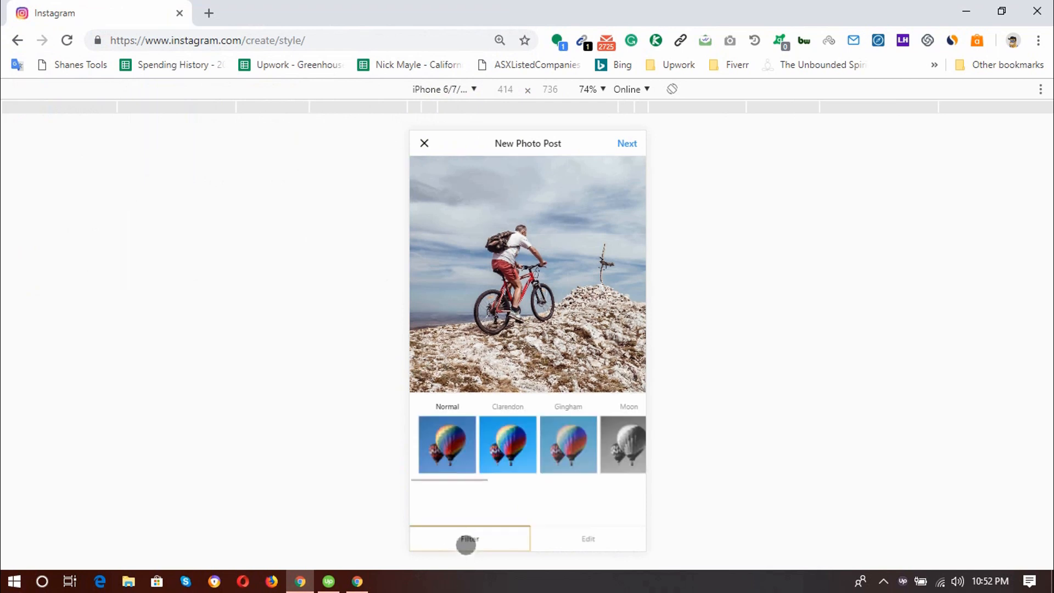
{"action": "left_click", "coordinate": [569, 443]}
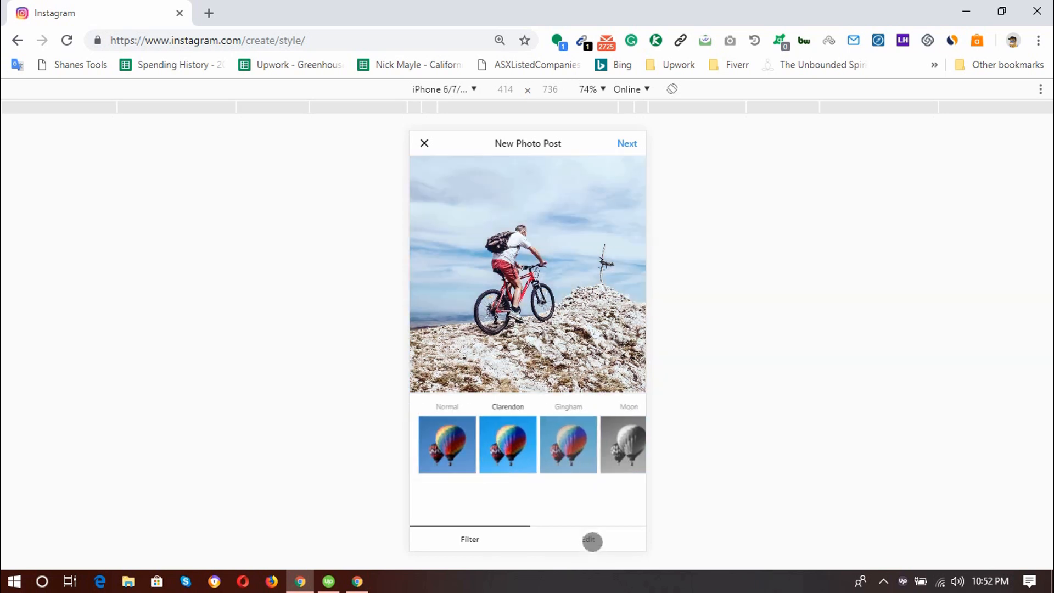
- Review the Edit adjustments and continue to the caption, location and tagging step
{"action": "left_click", "coordinate": [592, 540]}
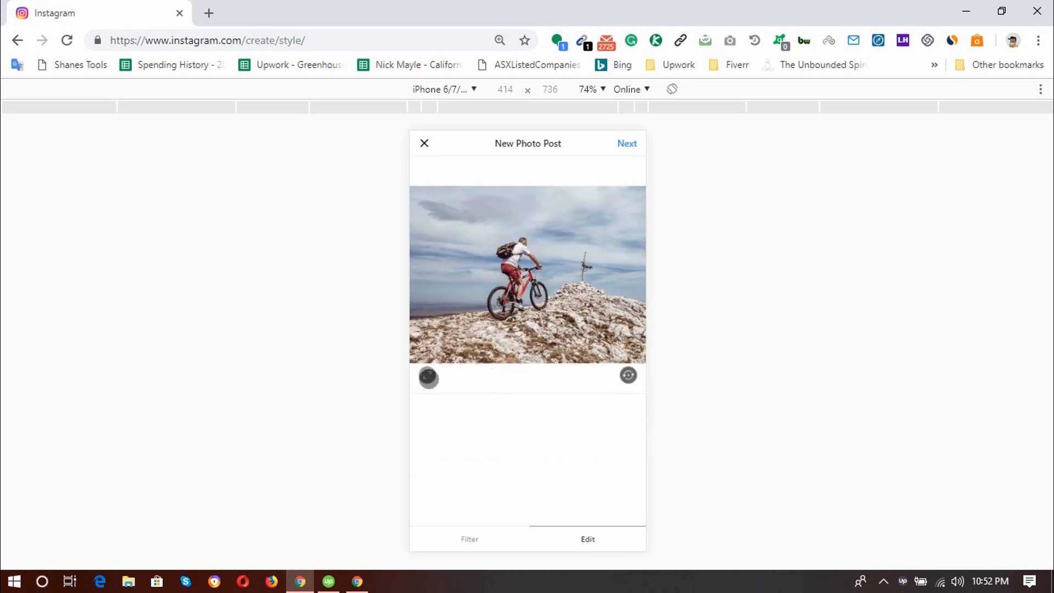
{"action": "left_click", "coordinate": [628, 376]}
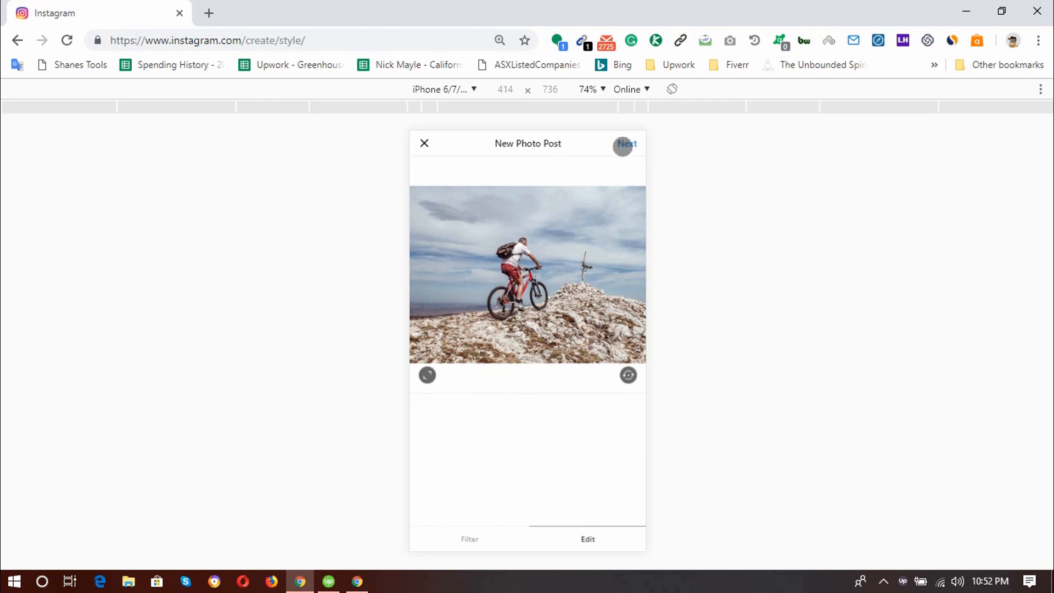
{"action": "left_click", "coordinate": [626, 144]}
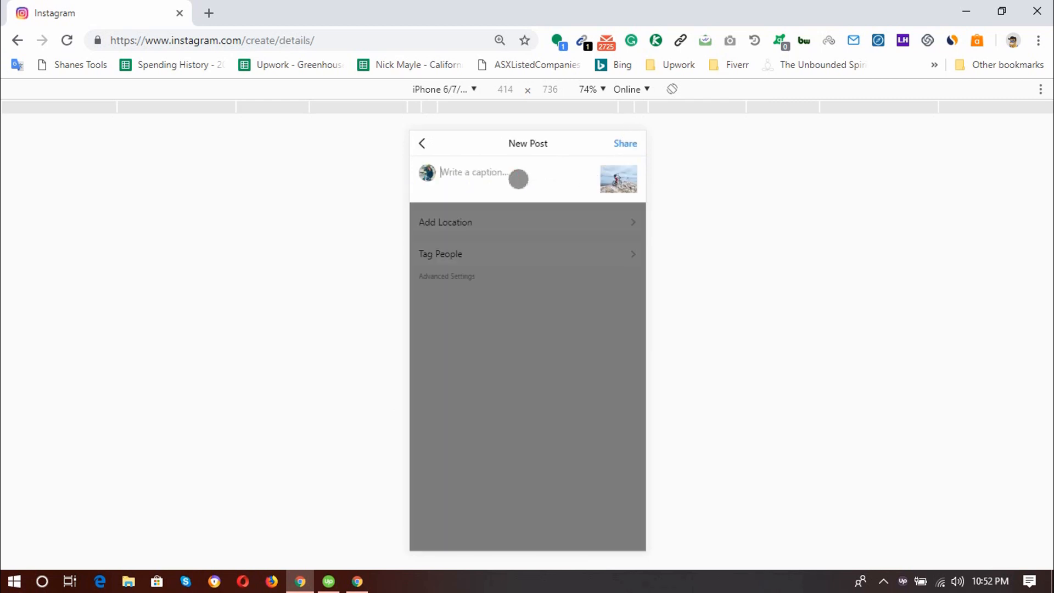
{"action": "mouse_move", "coordinate": [643, 196]}
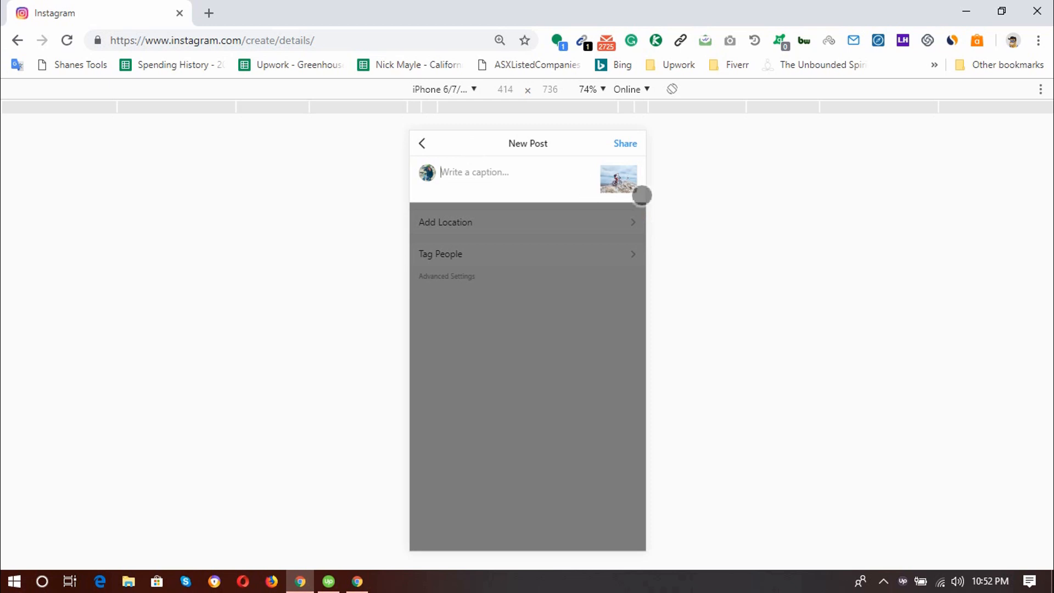
- Caption the post 'Adventure and Biking is FUN' and add a heart-eyes emoji from the picker
{"action": "type", "text": "A"}
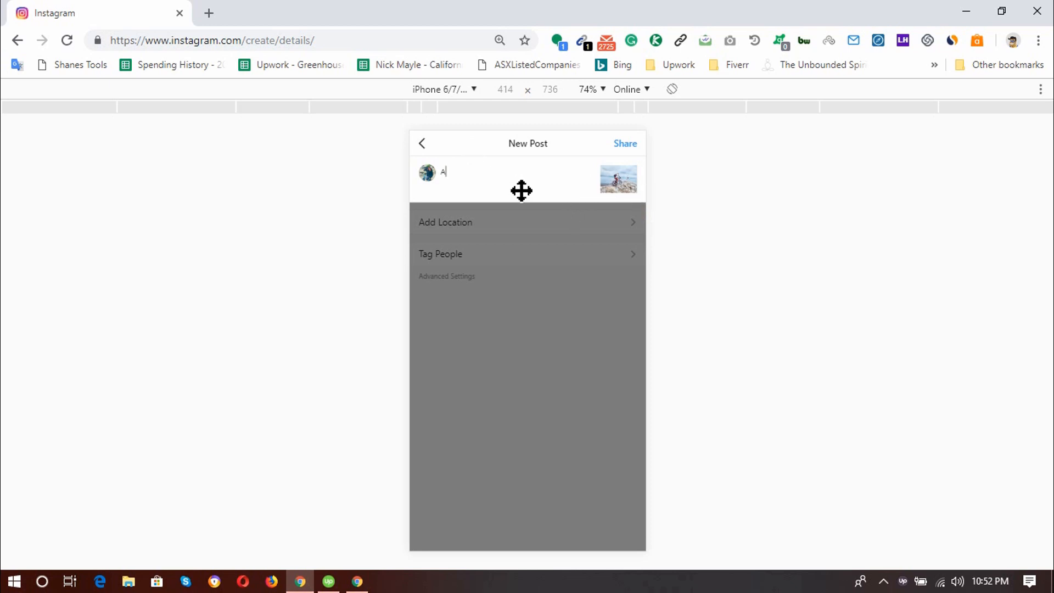
{"action": "type", "text": "dventure and Biking is fu"}
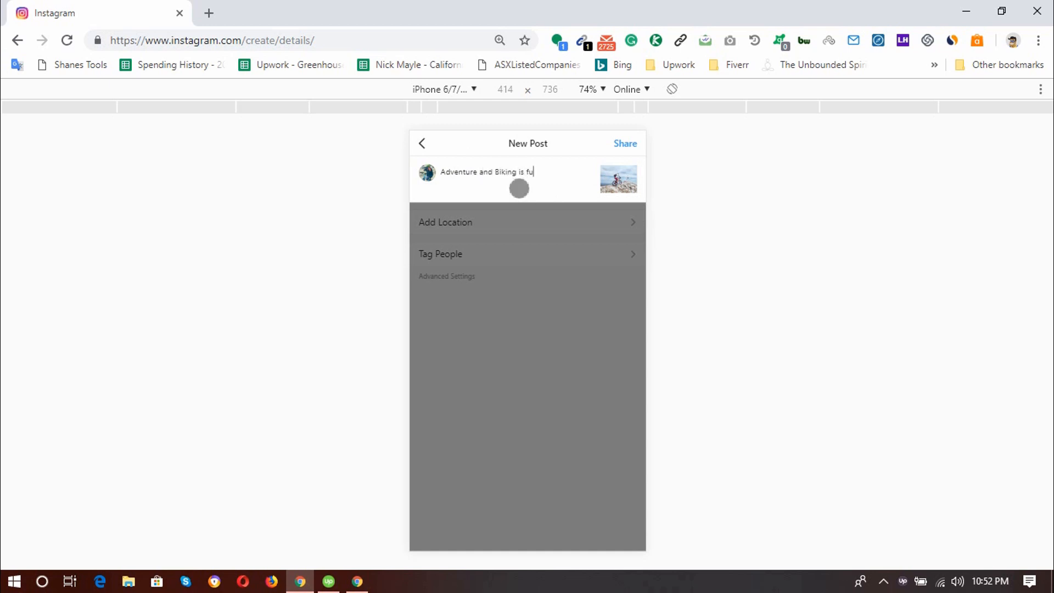
{"action": "type", "text": "N"}
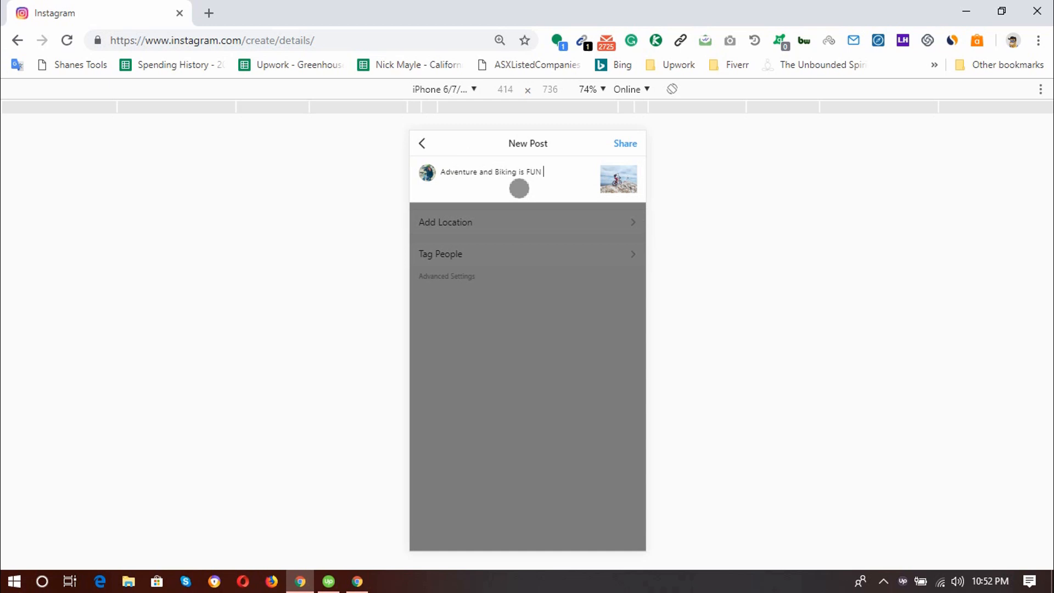
{"action": "right_click", "coordinate": [540, 172]}
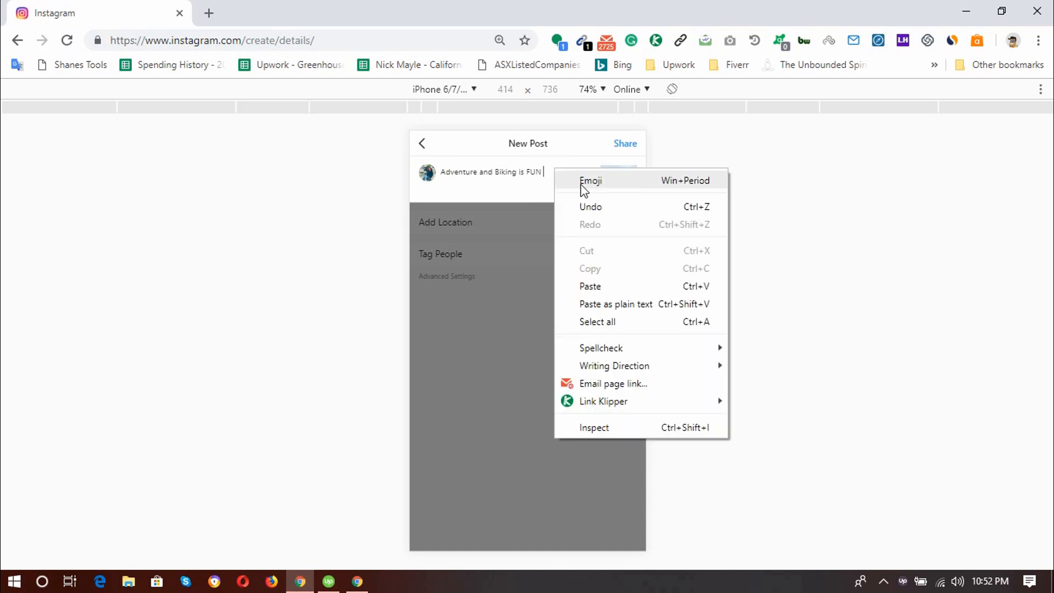
{"action": "left_click", "coordinate": [591, 180]}
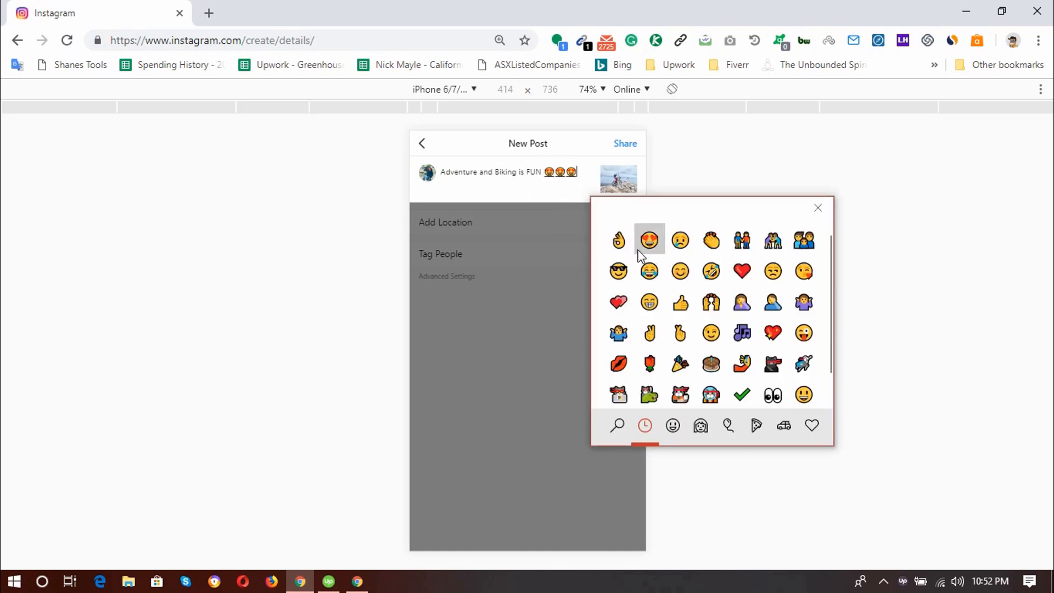
{"action": "left_click", "coordinate": [618, 239]}
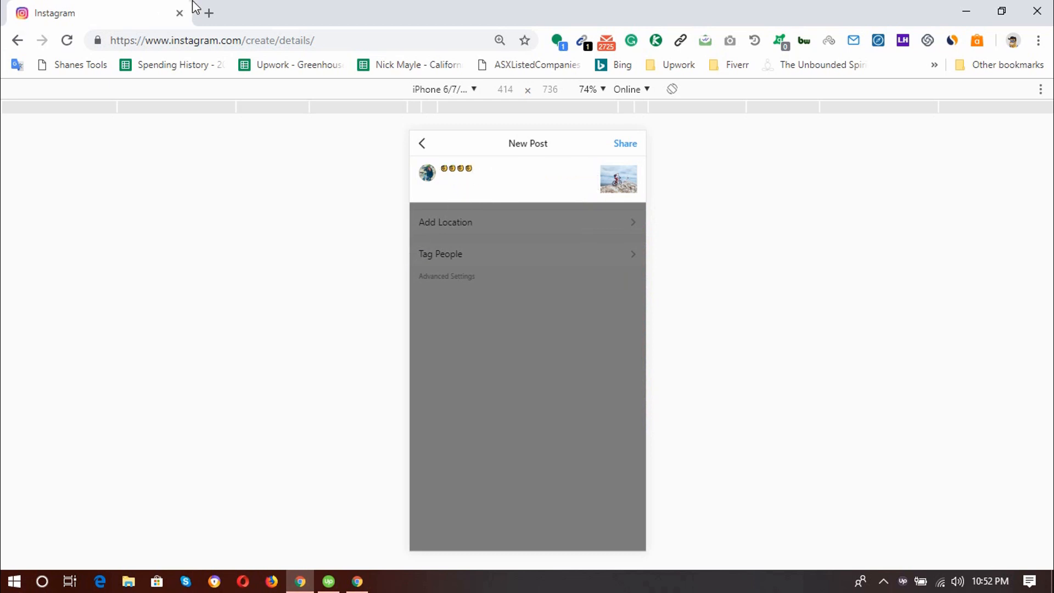
- Switch to the profile tab and scroll to an earlier cycling post with bicycle hashtags
{"action": "left_click", "coordinate": [210, 14]}
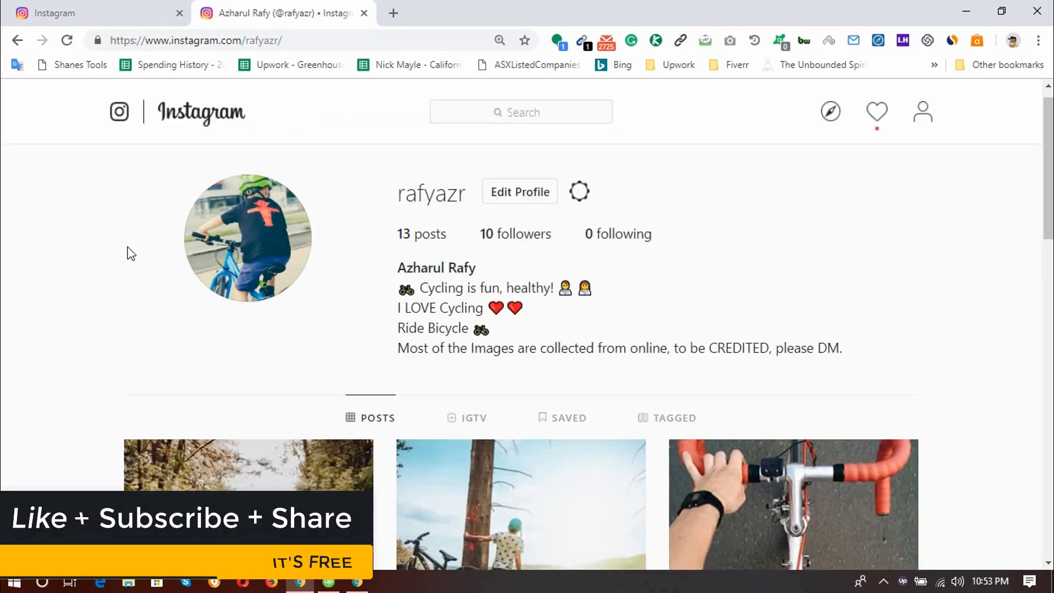
{"action": "scroll", "scroll_direction": "down", "scroll_amount": 3}
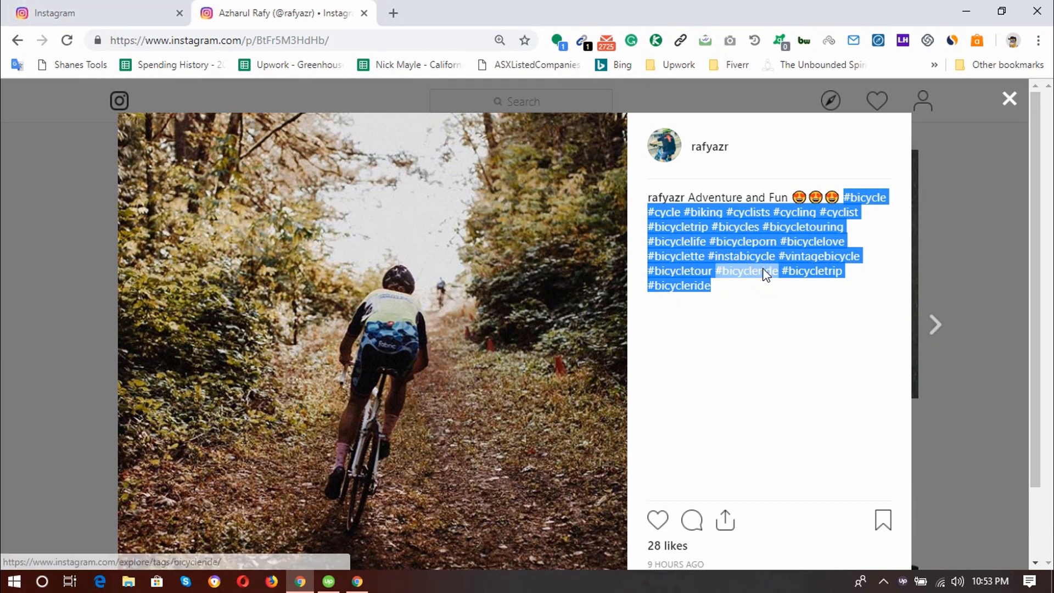
{"action": "mouse_move", "coordinate": [178, 334]}
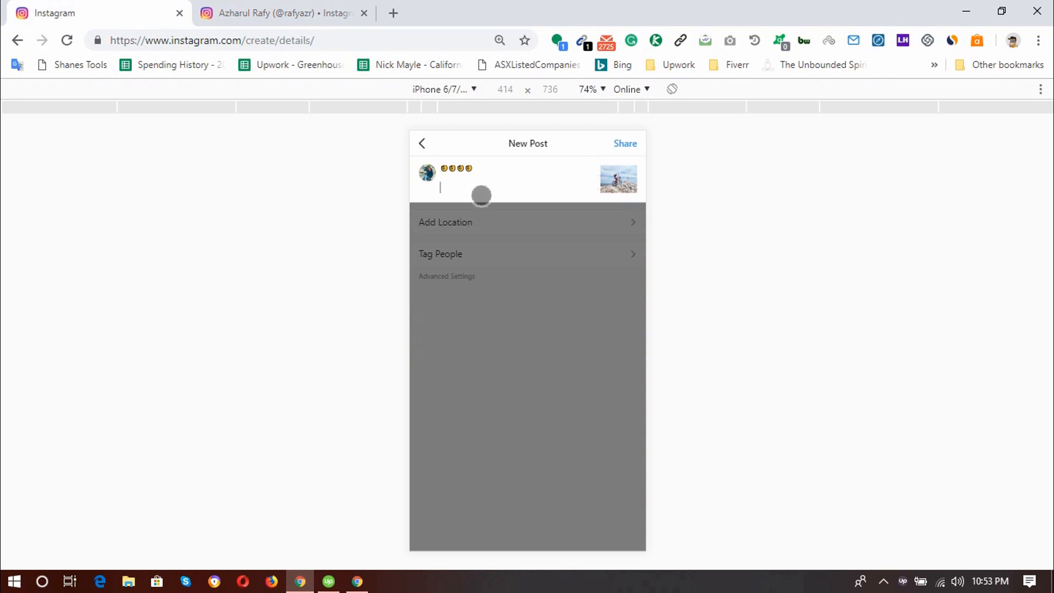
- Add the bicycle hashtags (#bicyclelove #bicyclette #instabicycle …) to the caption and share the post
{"action": "type", "text": "#bicyclelove #bicyclette #instabicycle #vintagebicycle #bicycletour #bicycleride #bicycletrip #bicycleride"}
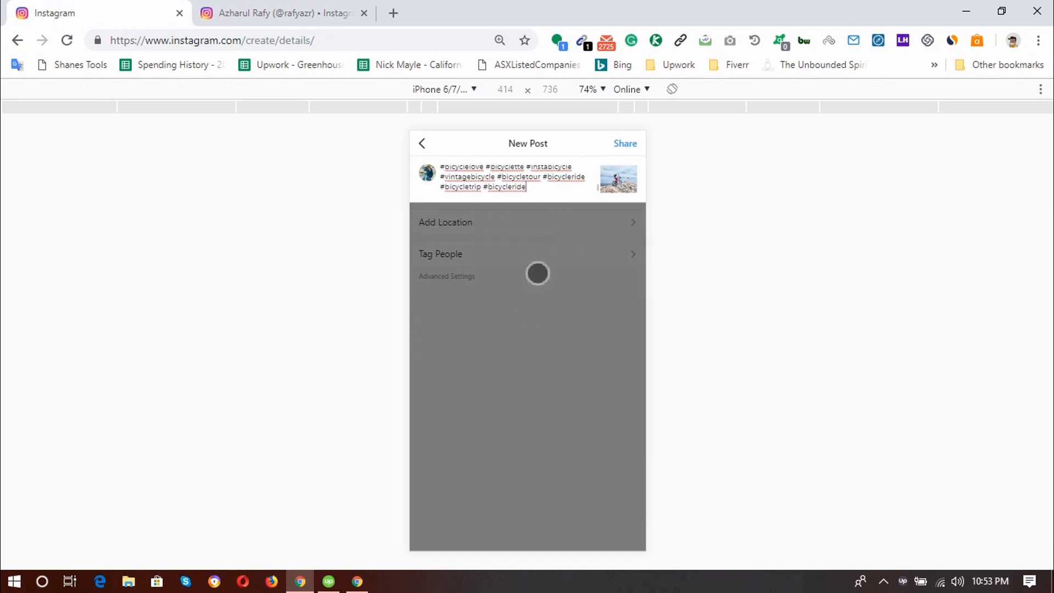
{"action": "left_click", "coordinate": [625, 143]}
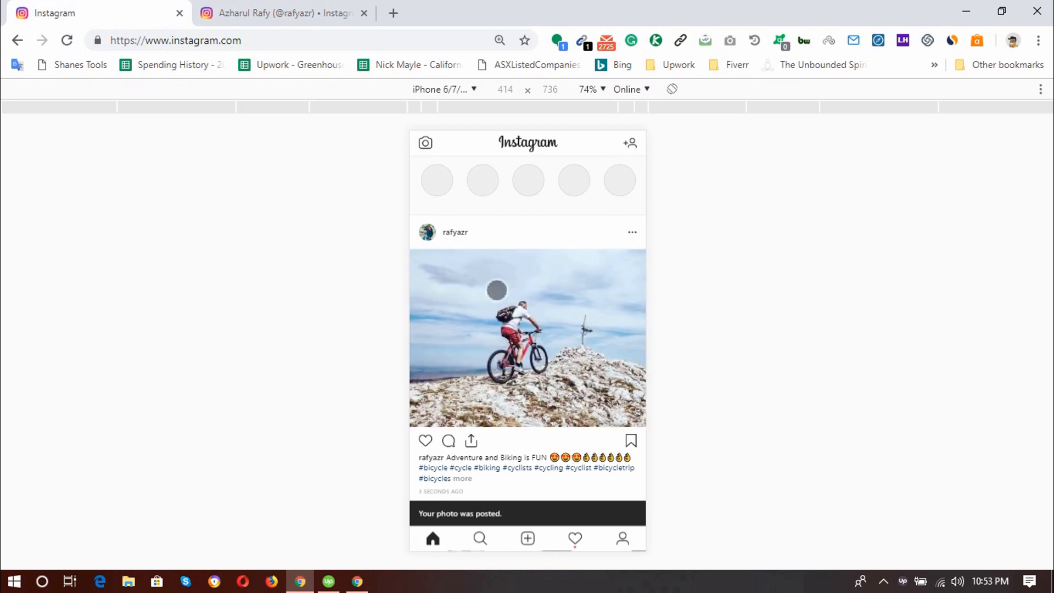
{"action": "mouse_move", "coordinate": [548, 341]}
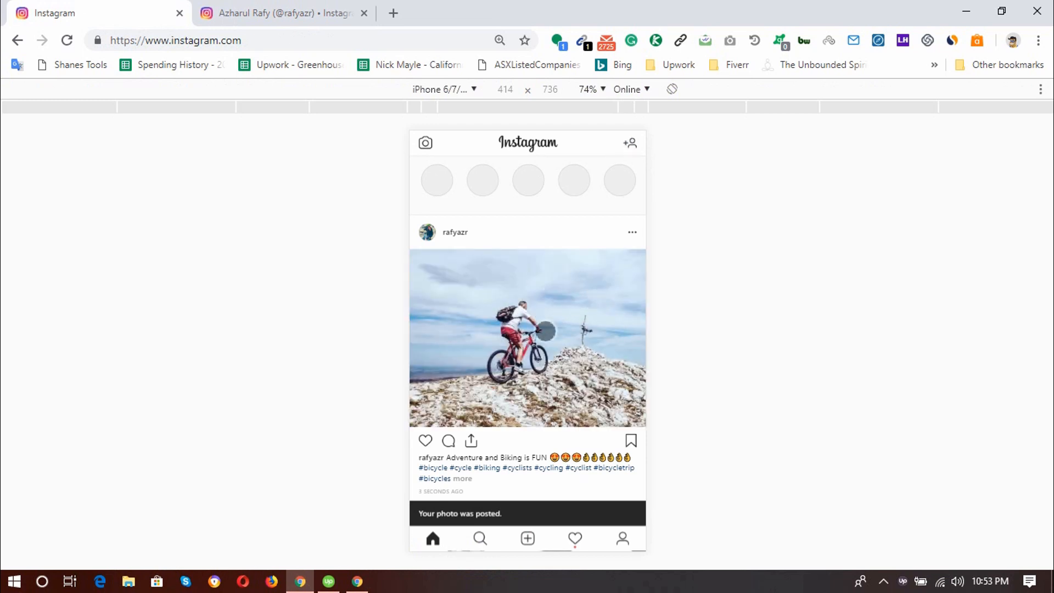
- Scroll the feed to look over the newly published post with its caption and hashtags
{"action": "scroll", "scroll_direction": "down", "scroll_amount": 3}
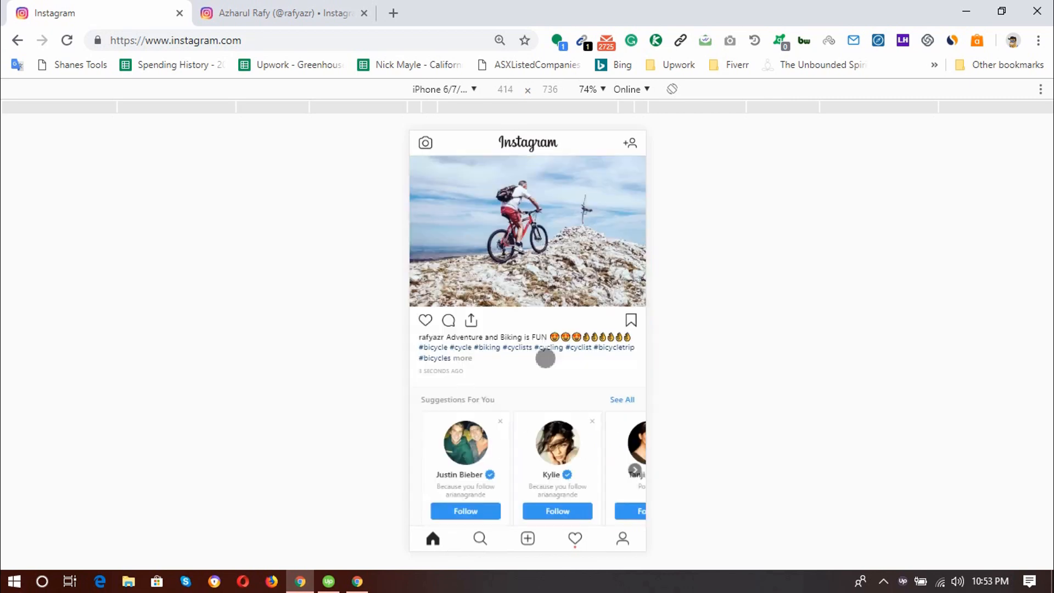
{"action": "scroll", "scroll_direction": "down", "scroll_amount": 3}
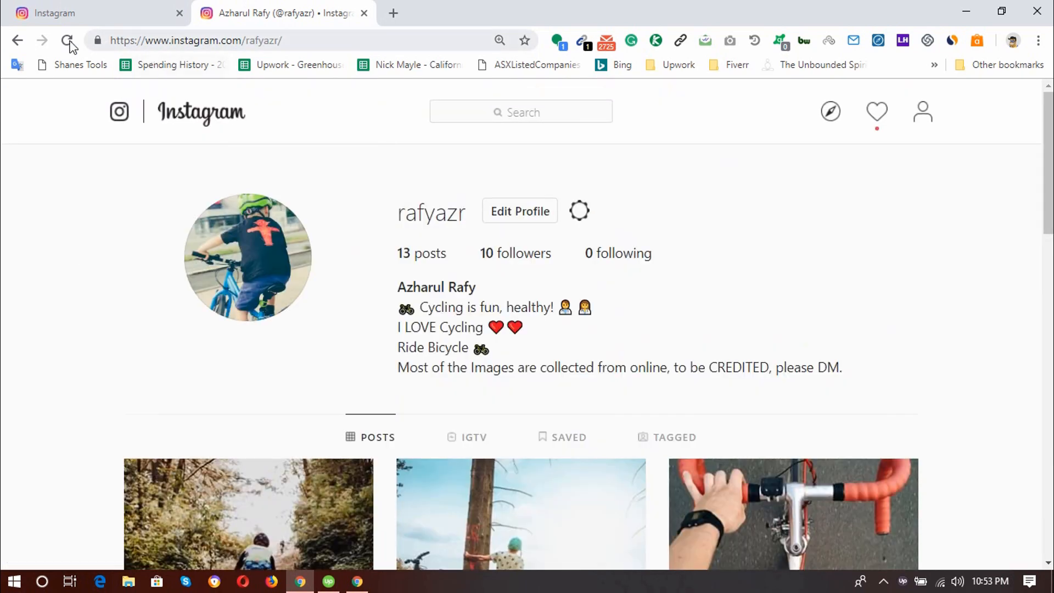
- Refresh the desktop profile so it counts 14 posts with the biking photo first
{"action": "left_click", "coordinate": [67, 40]}
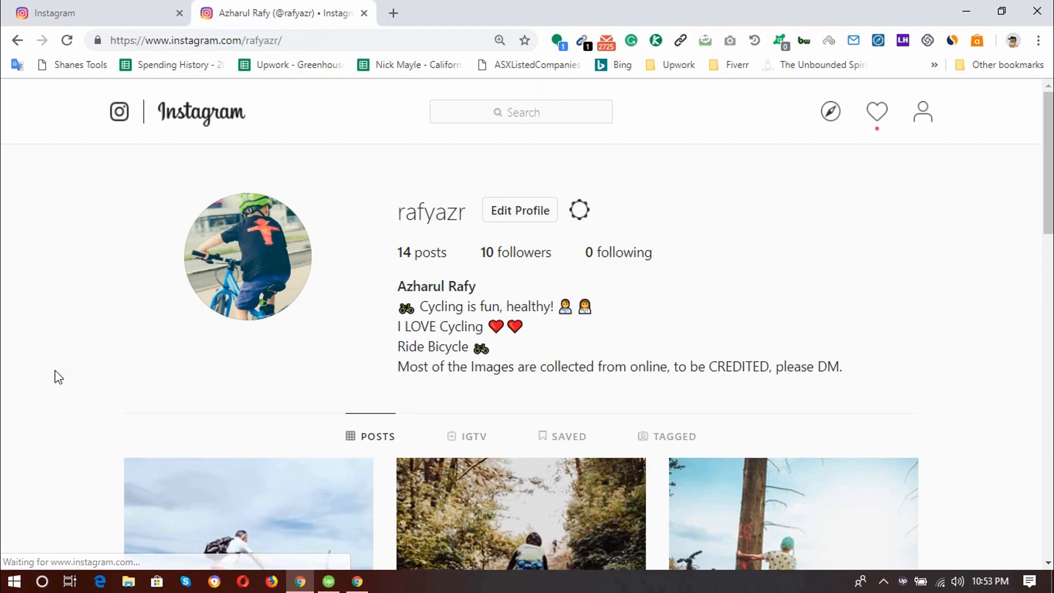
{"action": "scroll", "scroll_direction": "down", "scroll_amount": 3}
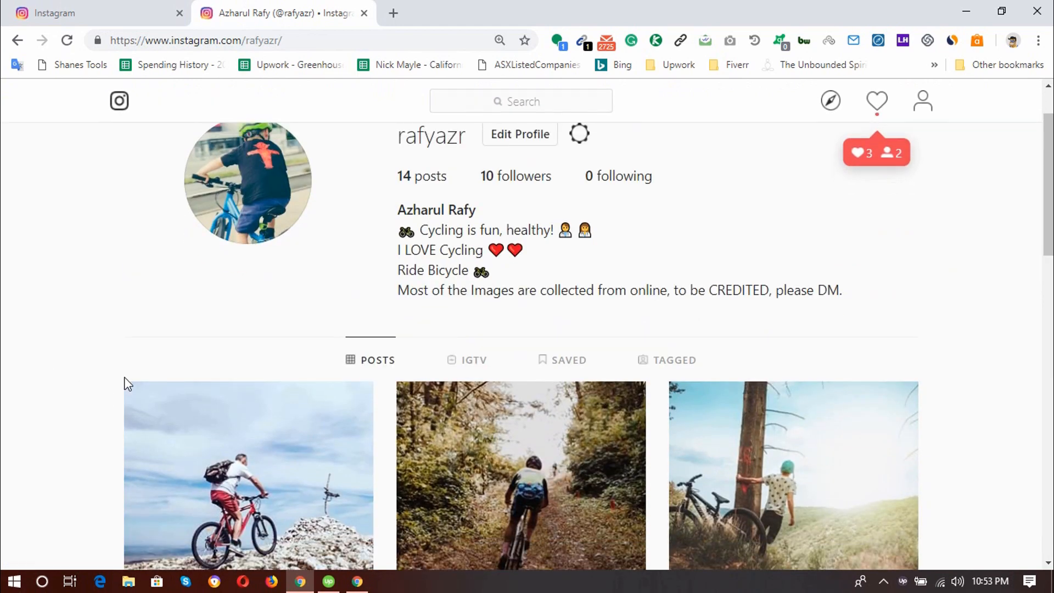
{"action": "scroll", "scroll_direction": "down", "scroll_amount": 3}
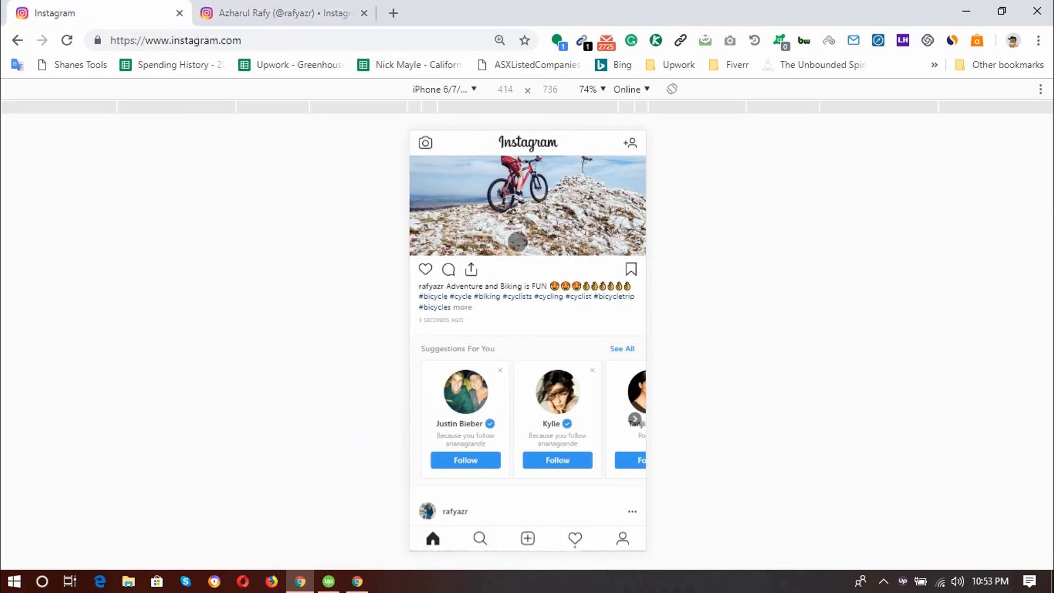
- Return to the mobile feed view and scroll to see the new post there too
{"action": "left_click", "coordinate": [443, 89]}
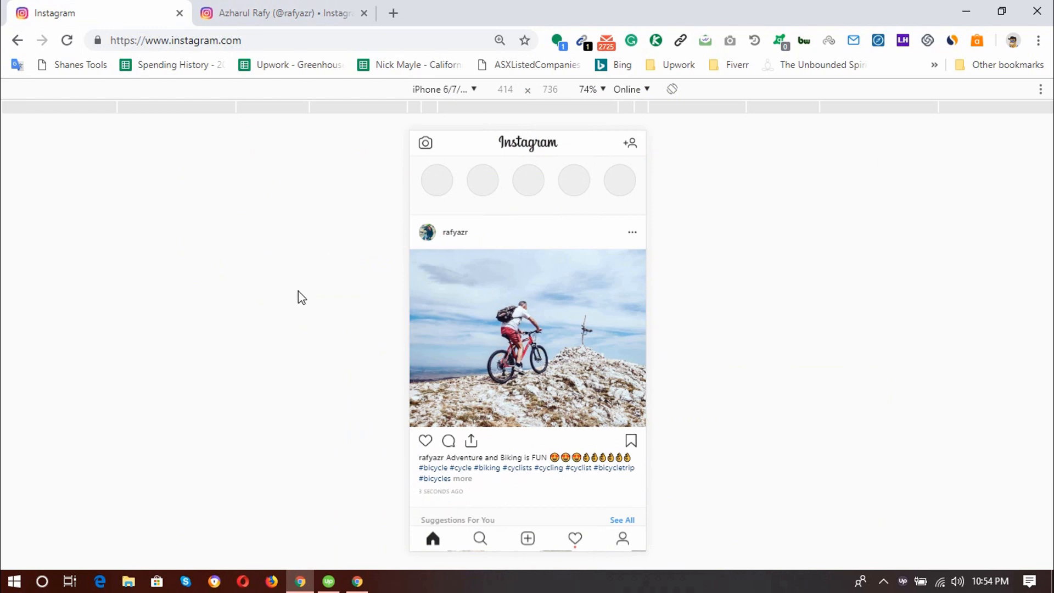
{"action": "mouse_move", "coordinate": [296, 231]}
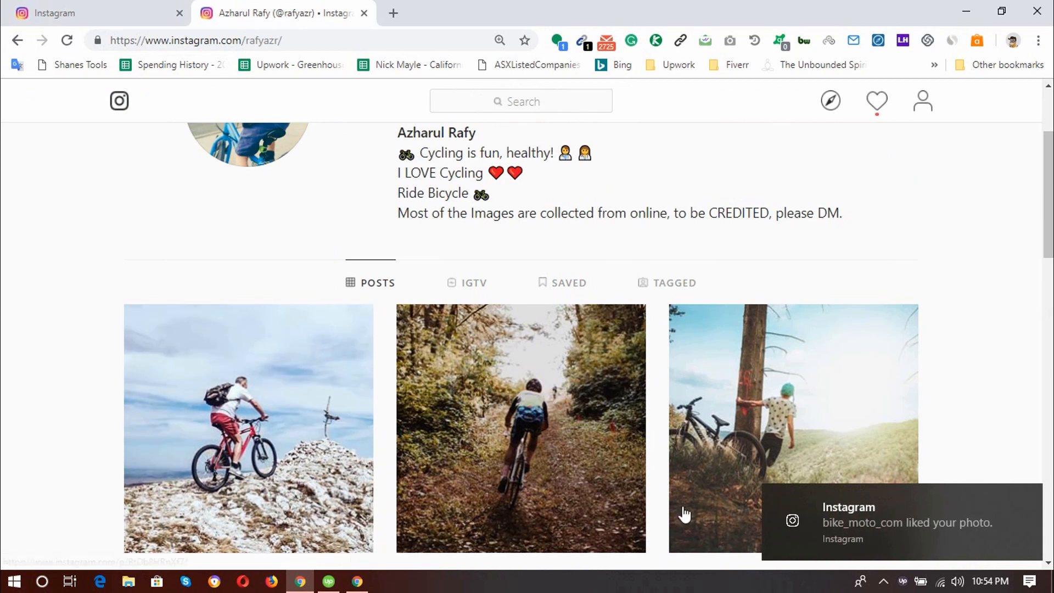
{"action": "scroll", "scroll_direction": "down", "scroll_amount": 3}
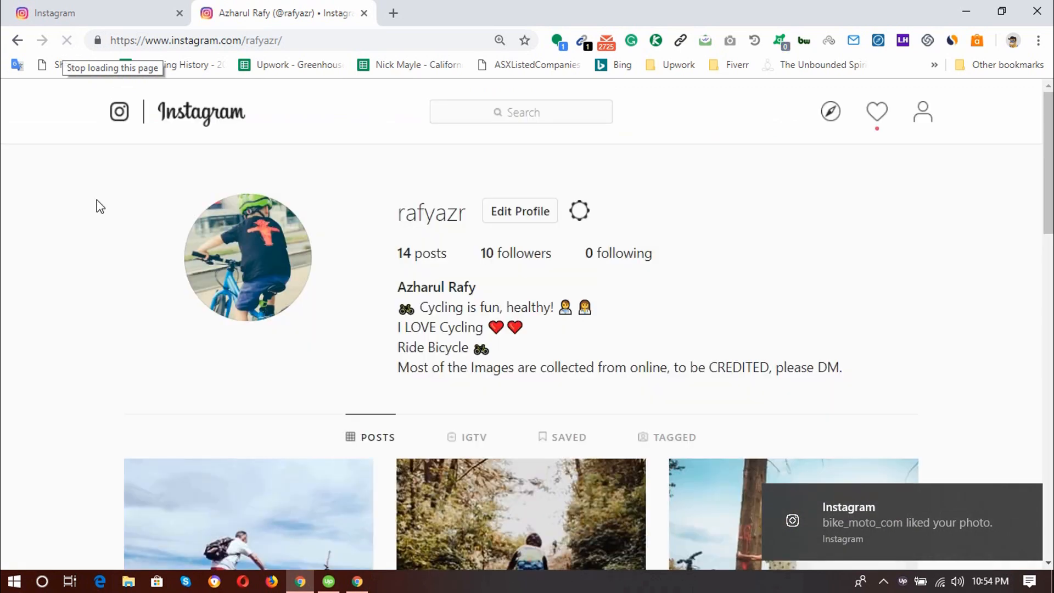
{"action": "scroll", "scroll_direction": "down", "scroll_amount": 3}
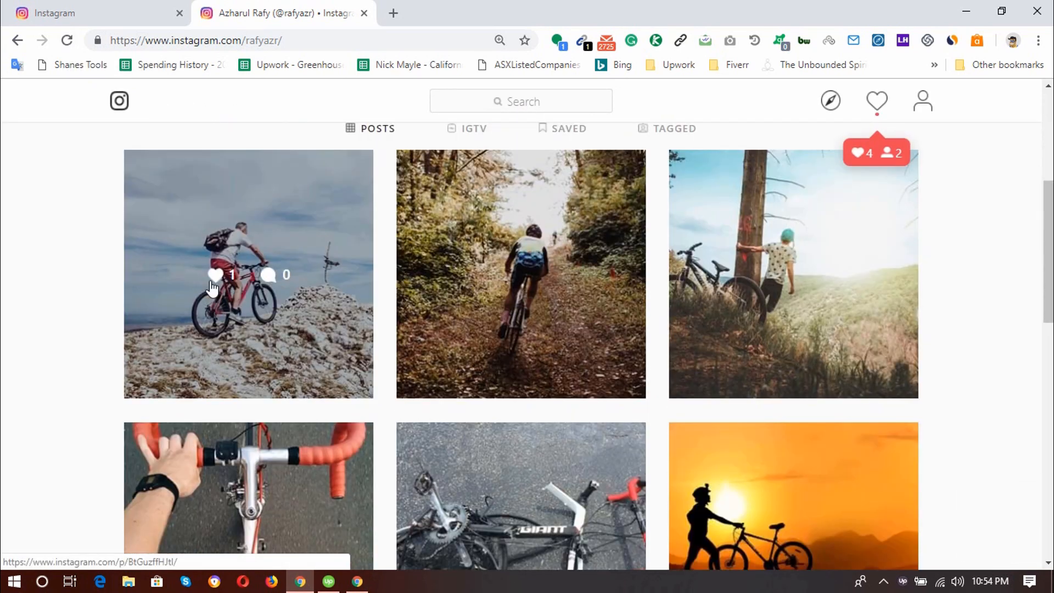
{"action": "mouse_move", "coordinate": [37, 7]}
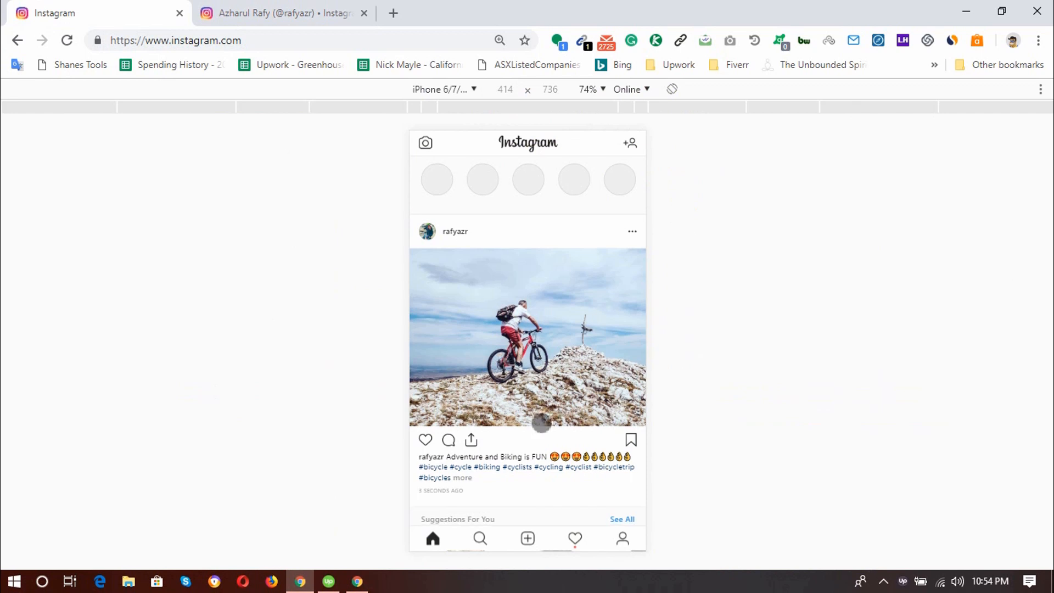
{"action": "scroll", "scroll_direction": "down", "scroll_amount": 3}
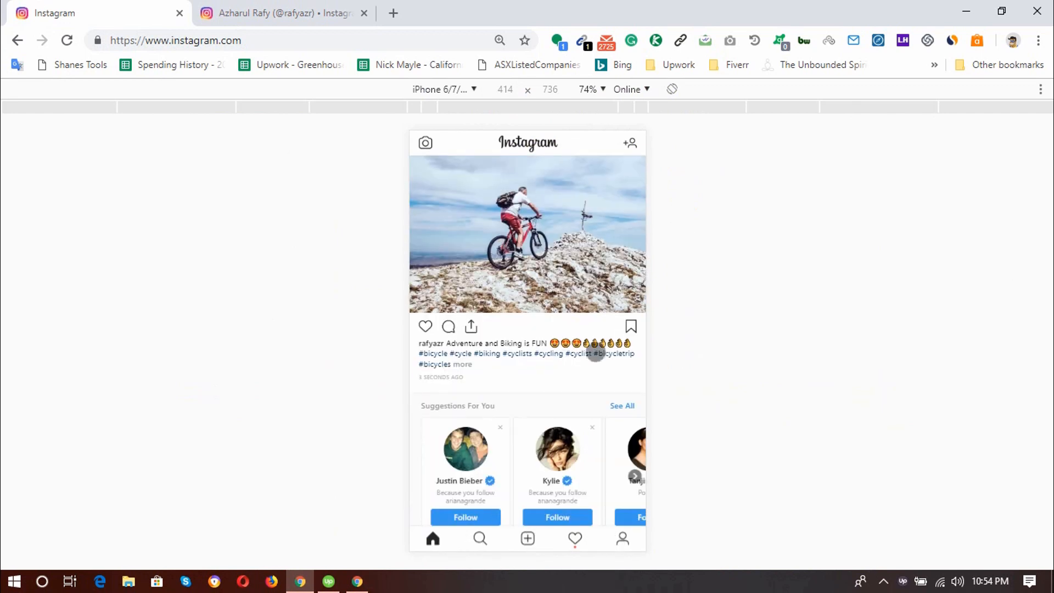